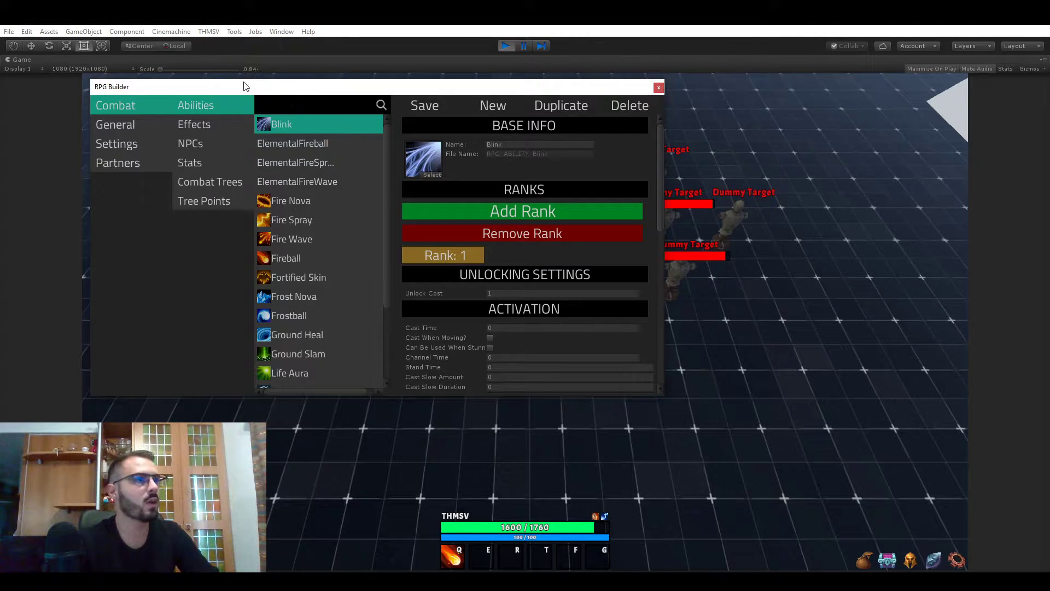
Open Fireball and confirm Effects Applied Element 0 is FireballDMG.
click(286, 258)
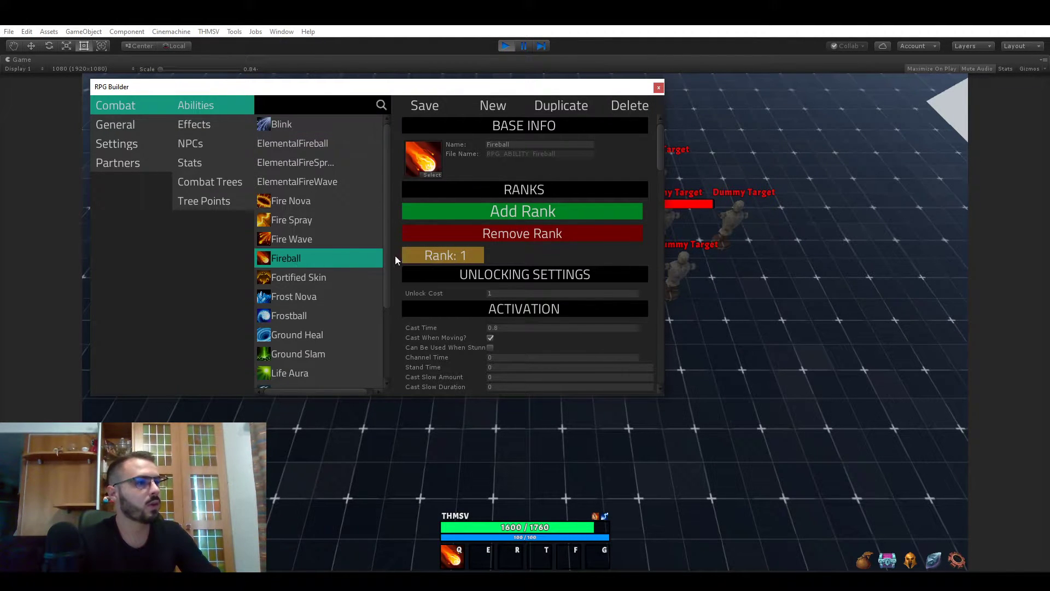
scroll(down, 3)
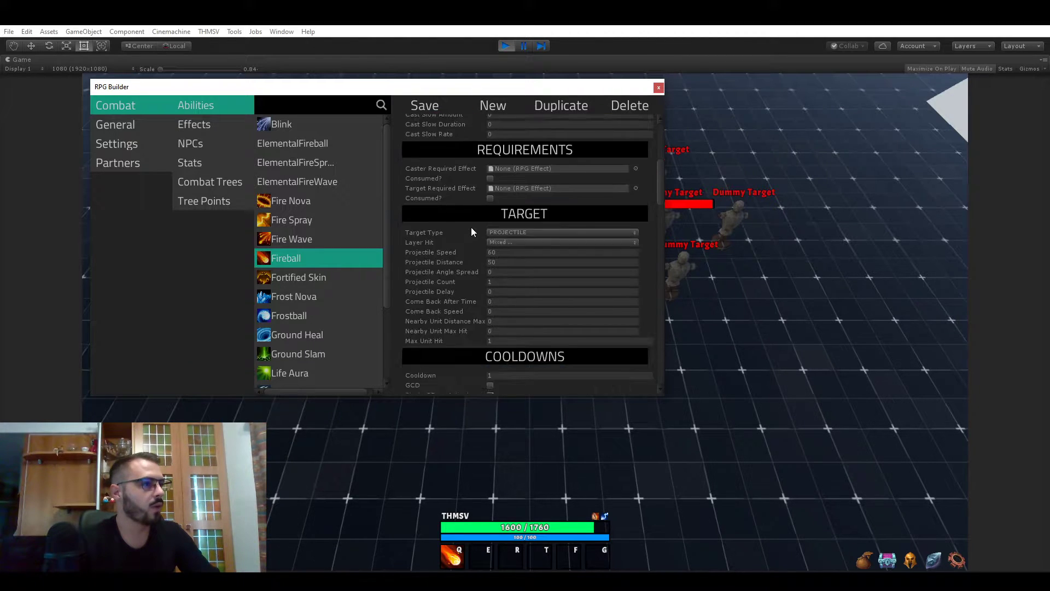
scroll(down, 3)
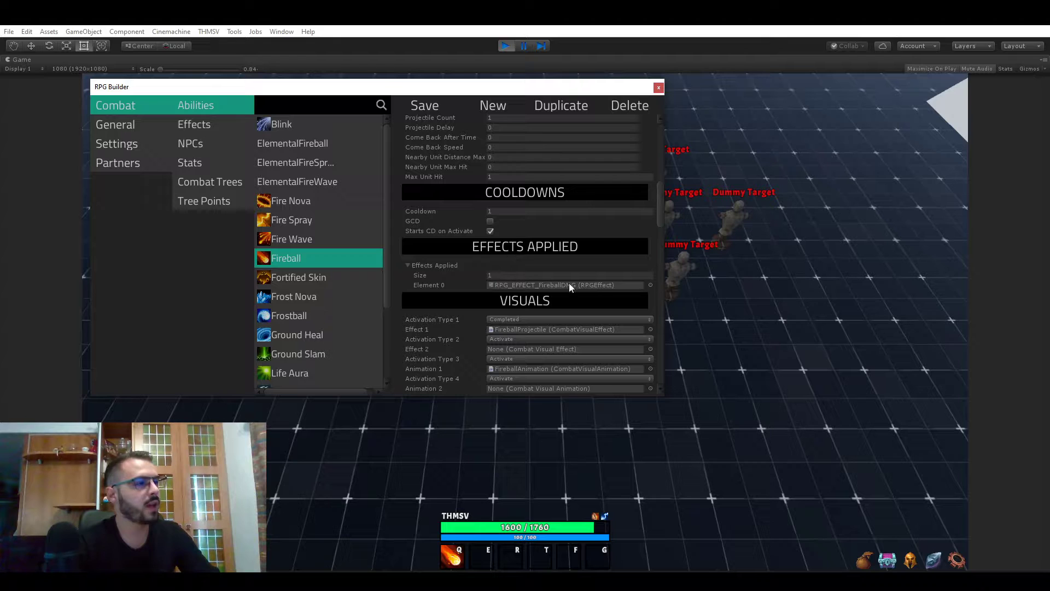
mouse_move(543, 288)
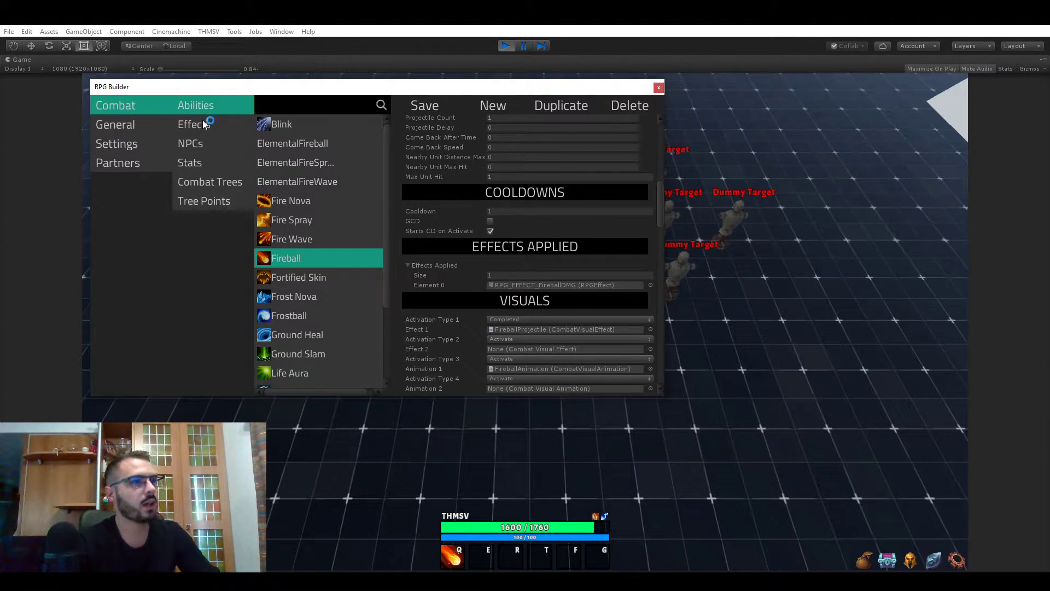
Open FireballDMG, keep MAGICAL_DAMAGE as main damage type, and show the character sheet (Fire Damage 25).
click(193, 124)
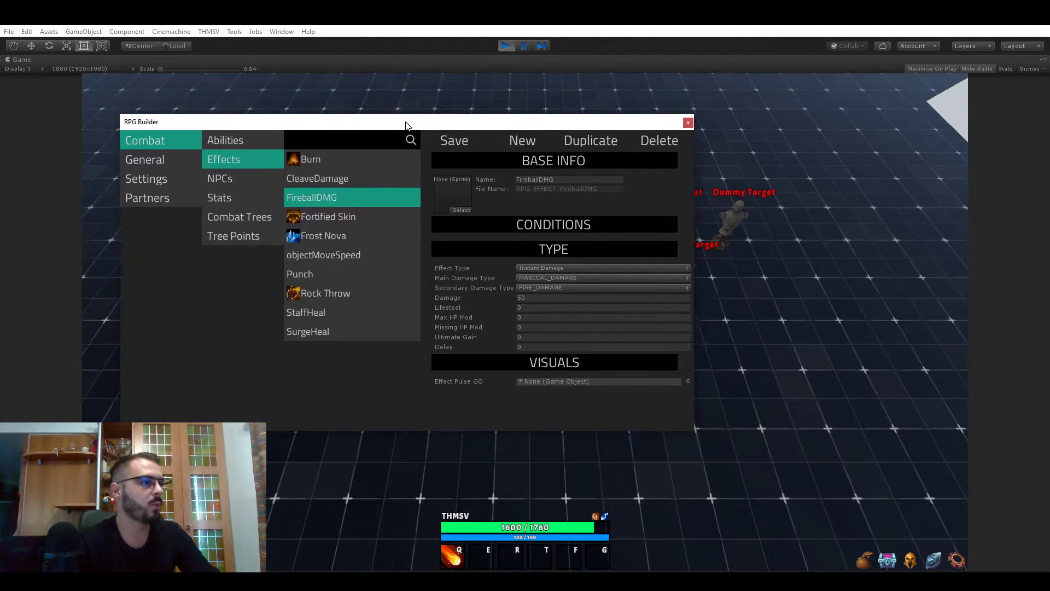
drag(405, 122, 376, 92)
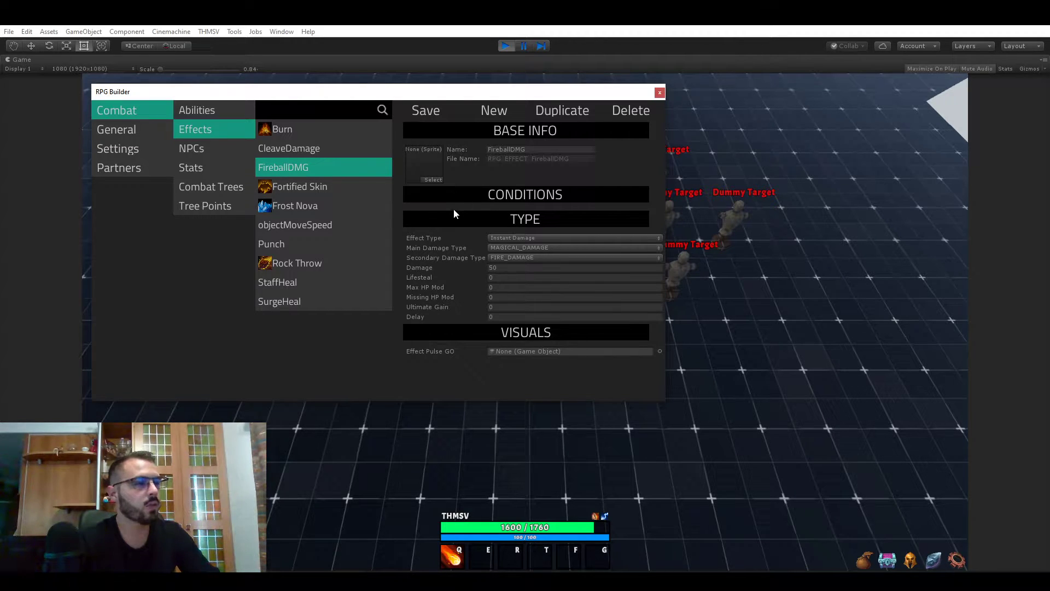
mouse_move(456, 259)
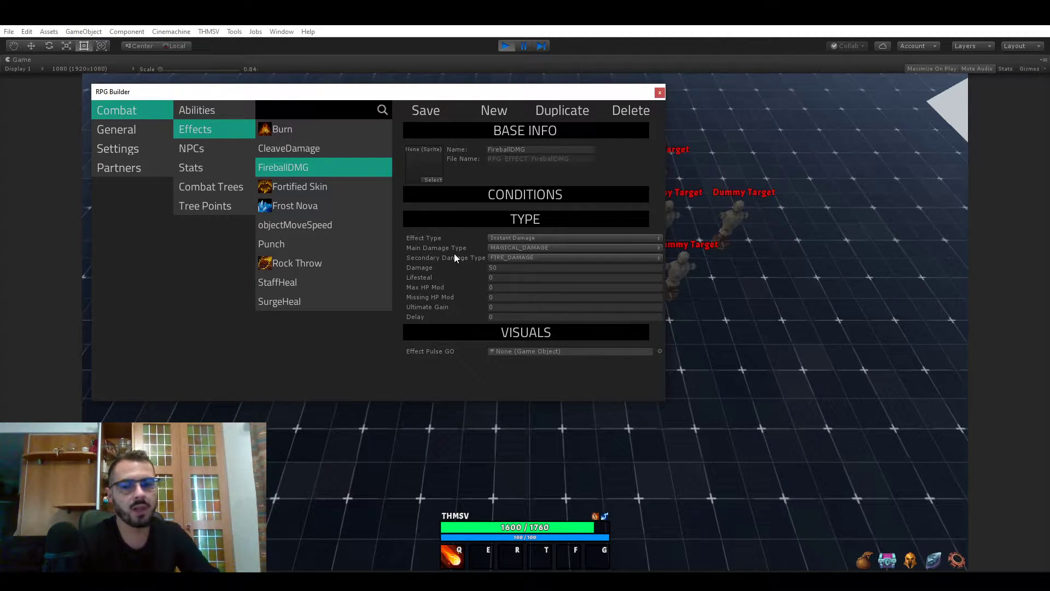
mouse_move(523, 498)
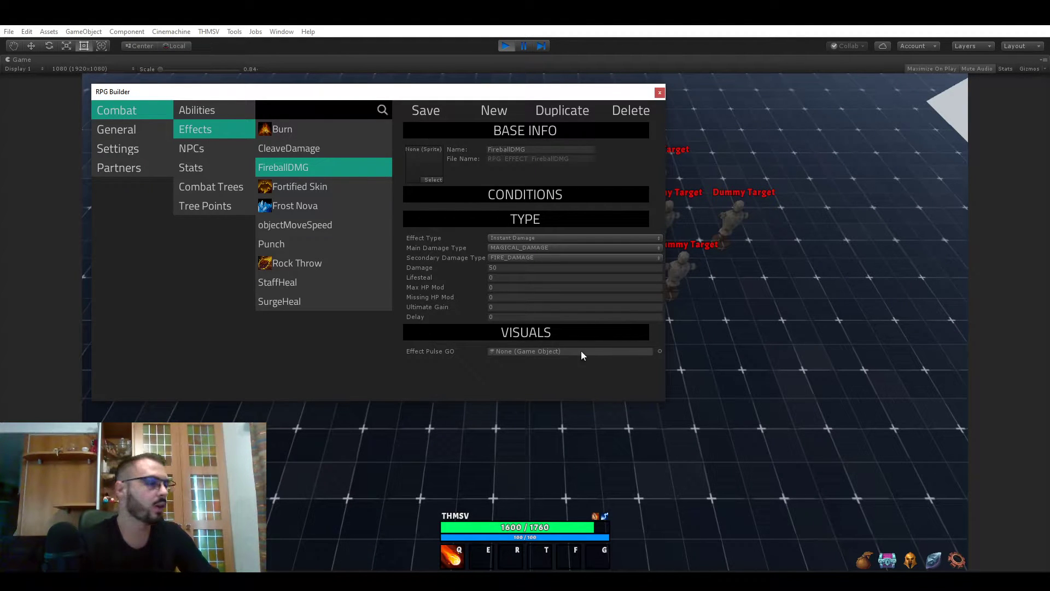
mouse_move(458, 364)
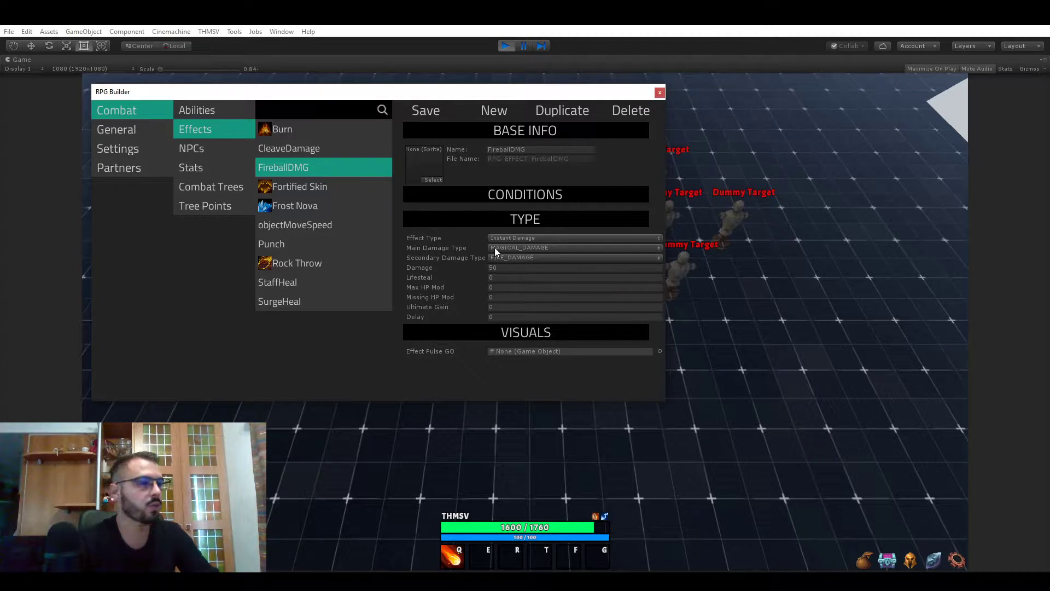
mouse_move(529, 240)
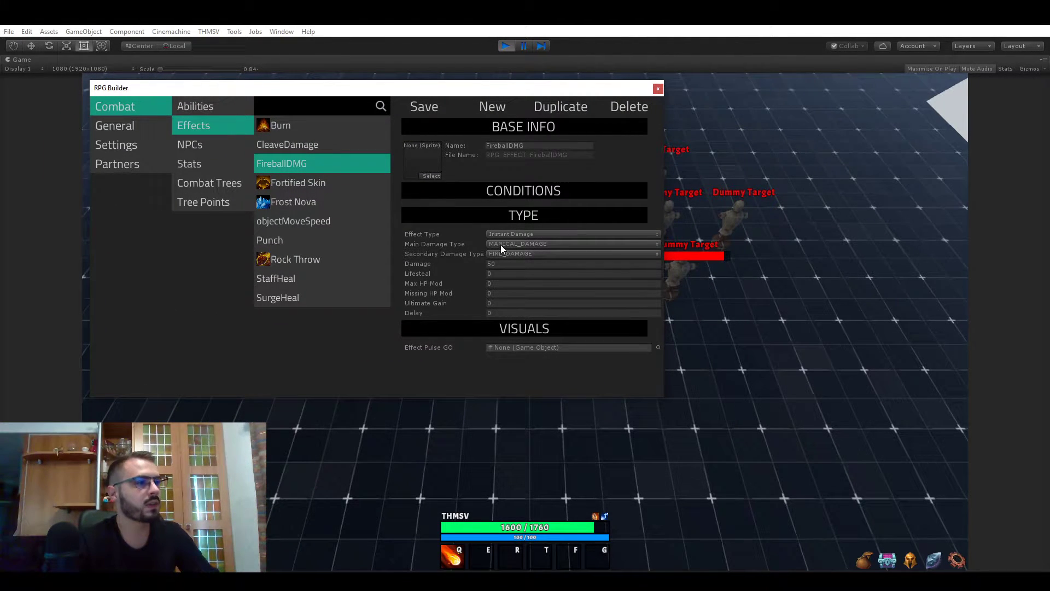
click(570, 242)
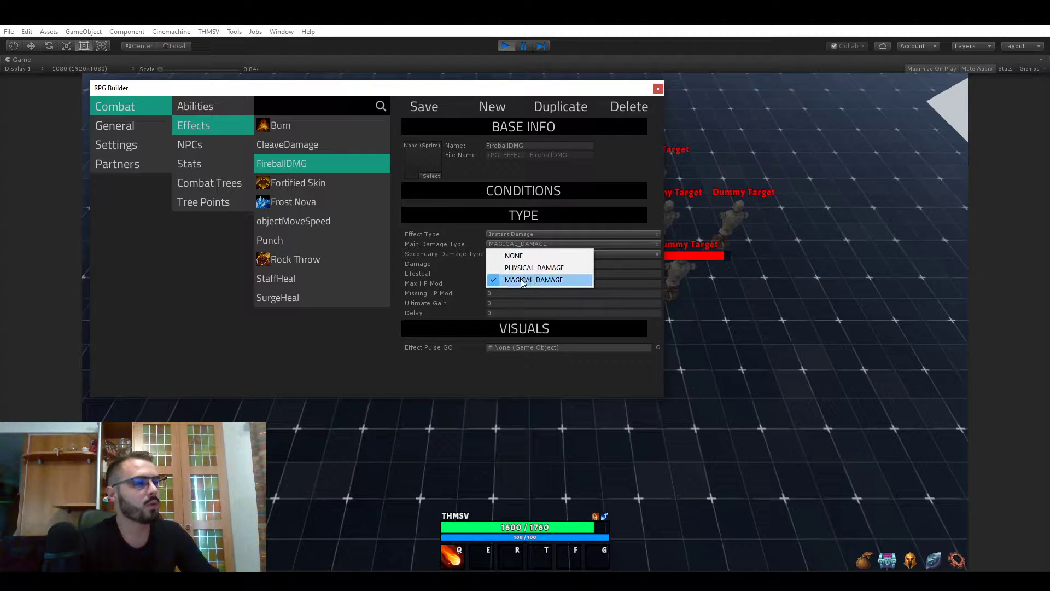
click(534, 279)
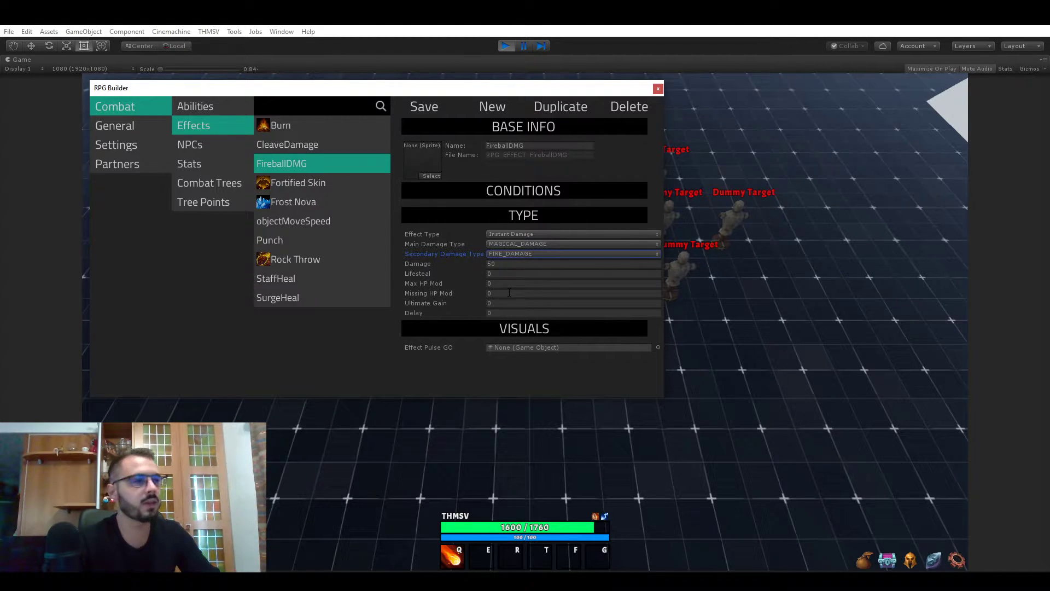
click(572, 263)
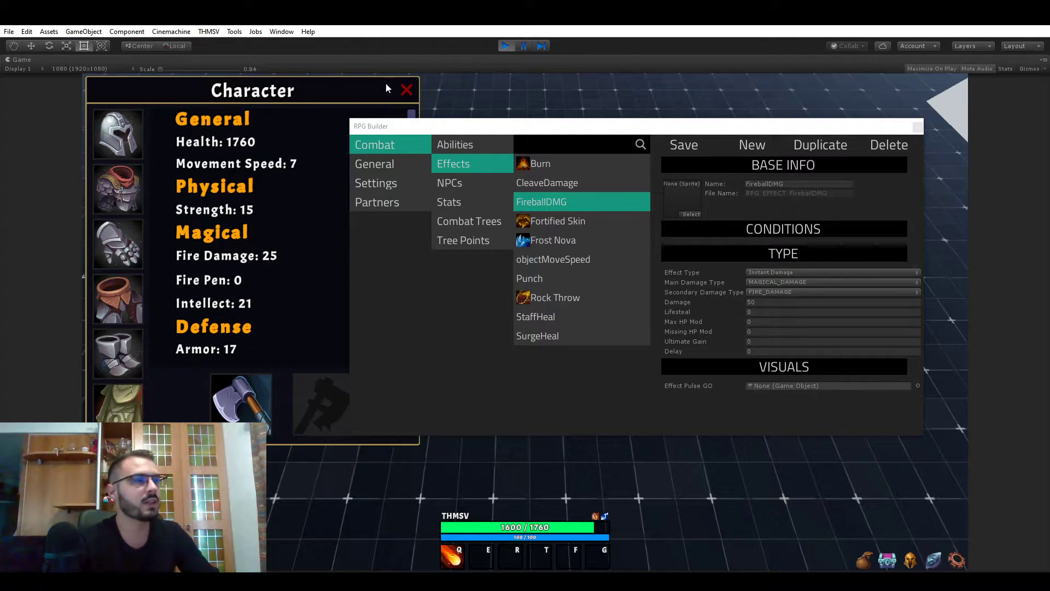
Close the character sheet and check FireballDMG's Lifesteal, Max HP Mod, Missing HP Mod and Delay stay 0.
click(406, 89)
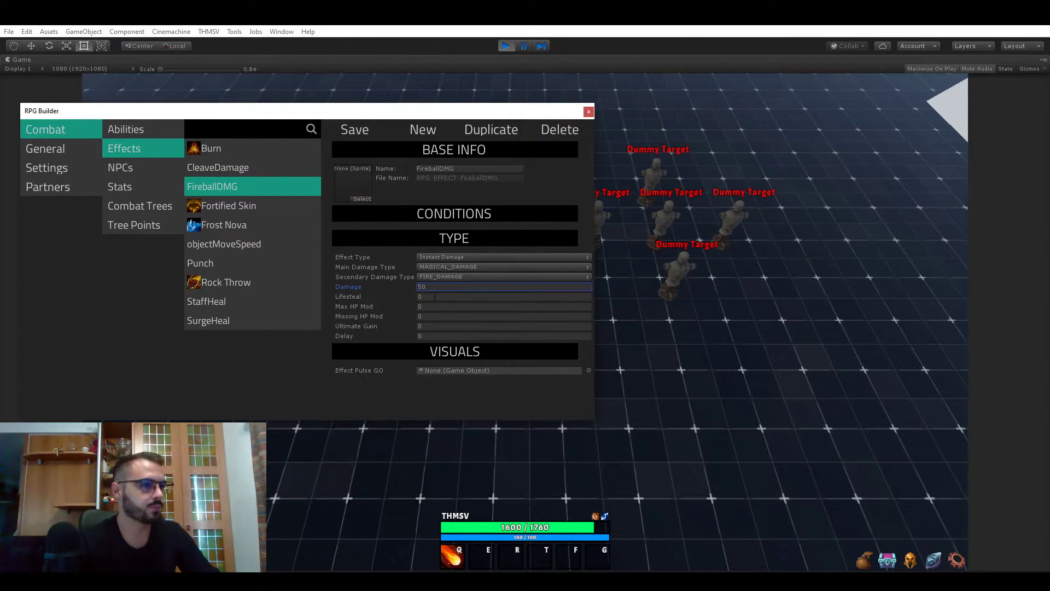
click(502, 296)
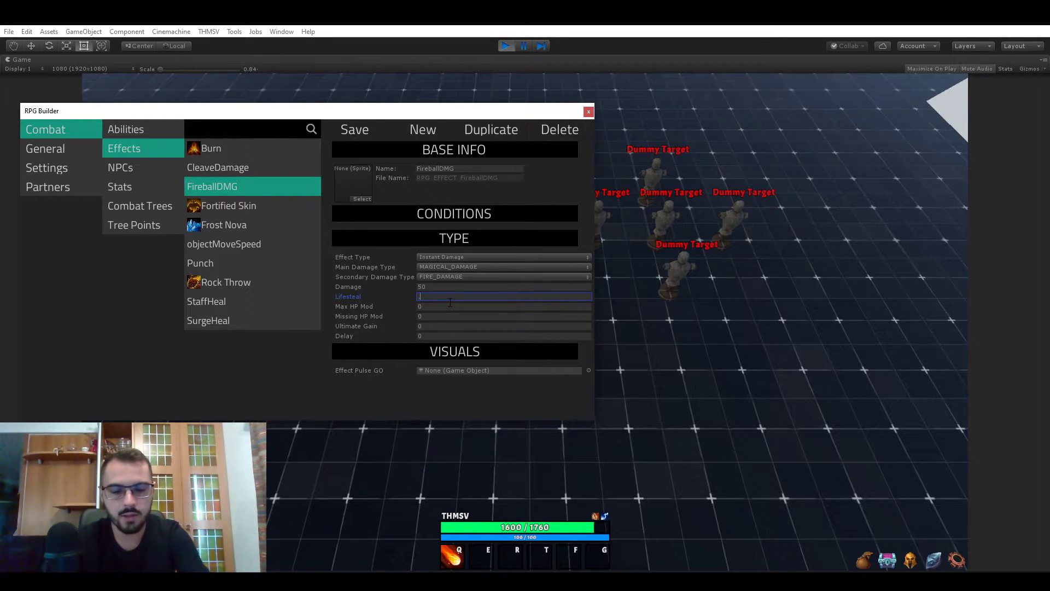
text(0.5)
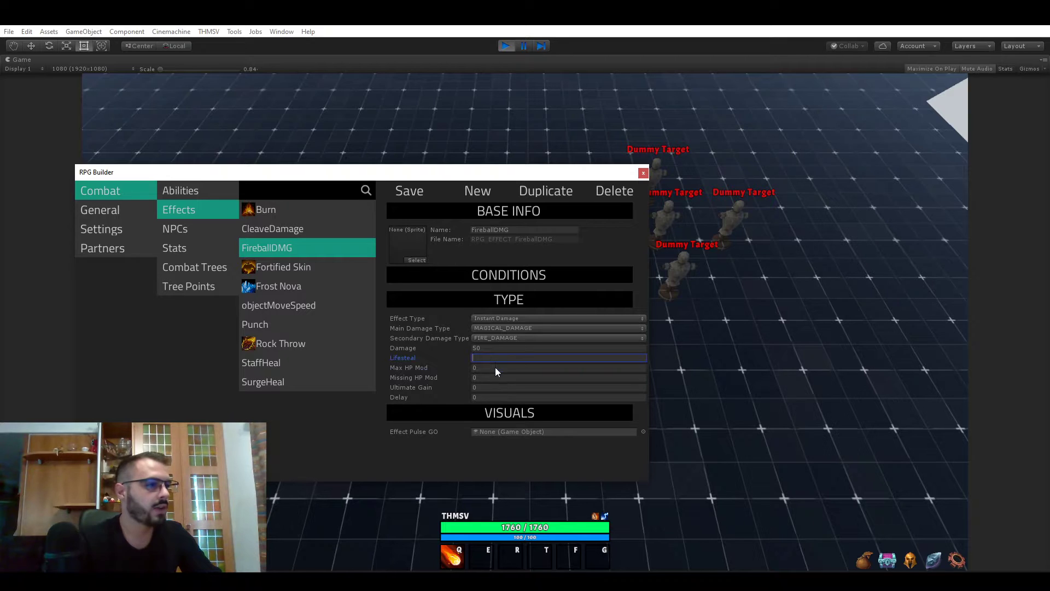
click(559, 367)
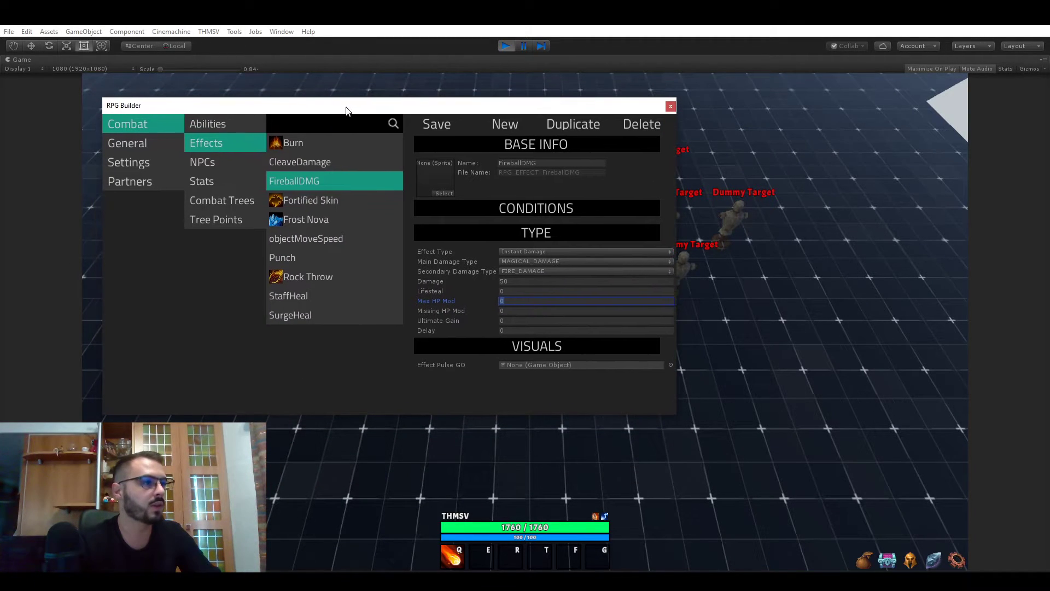
click(585, 310)
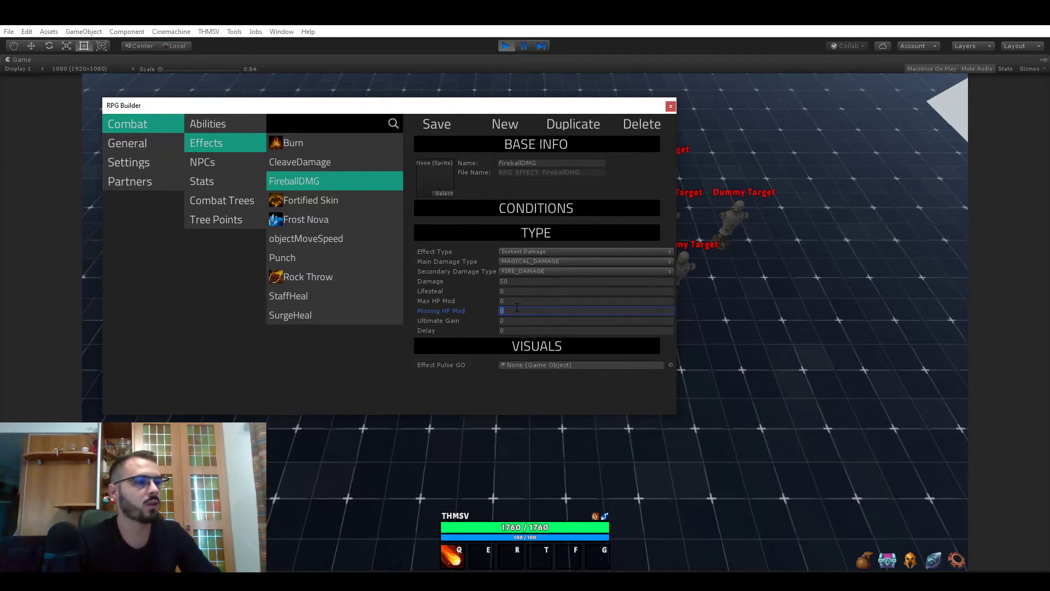
mouse_move(536, 310)
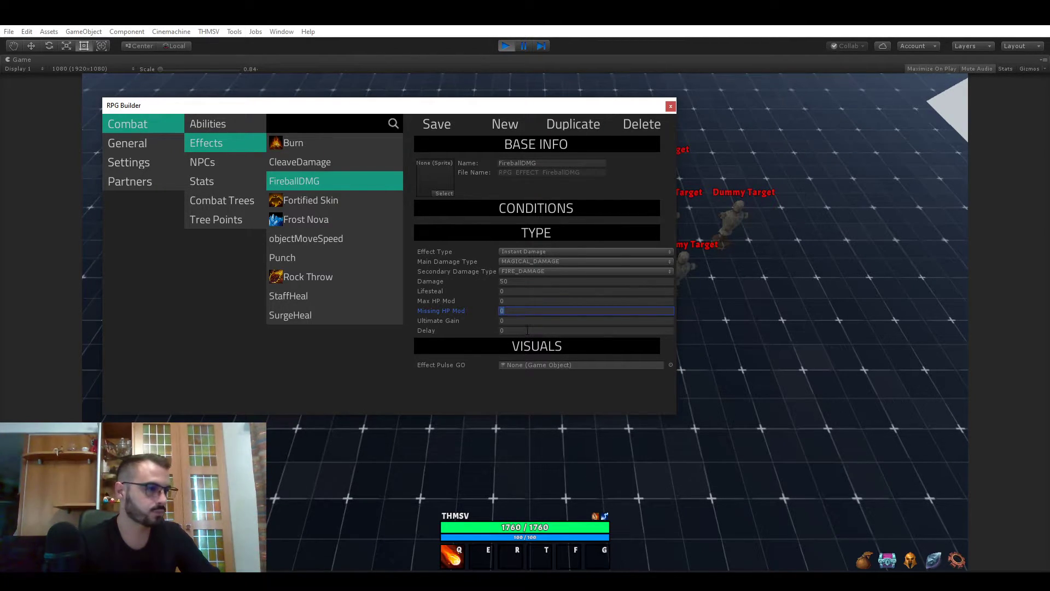
click(585, 330)
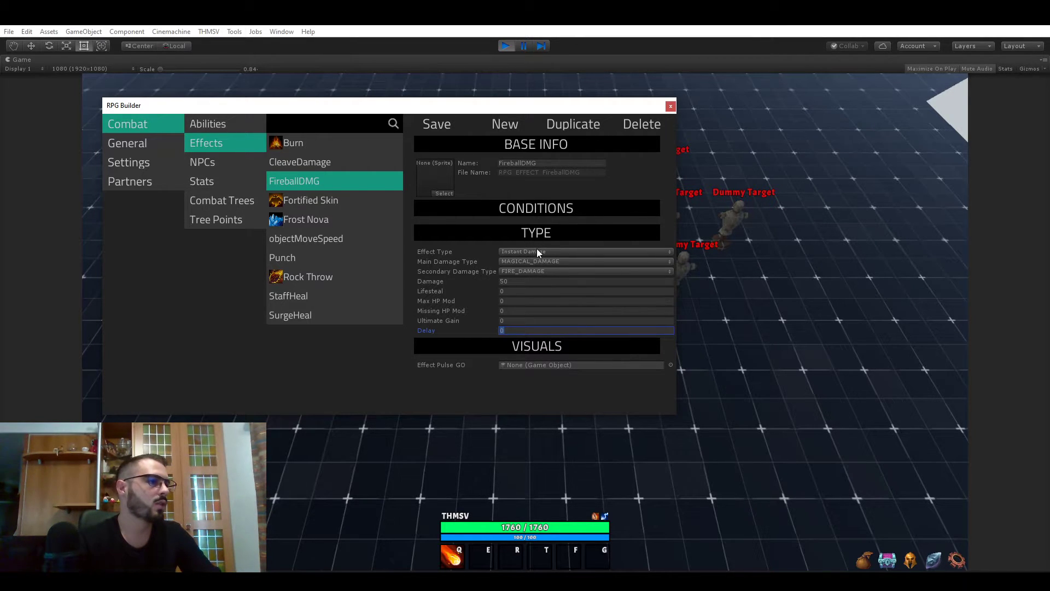
Create a blank effect and try the Instant Heal and Damage Over Time types.
click(504, 124)
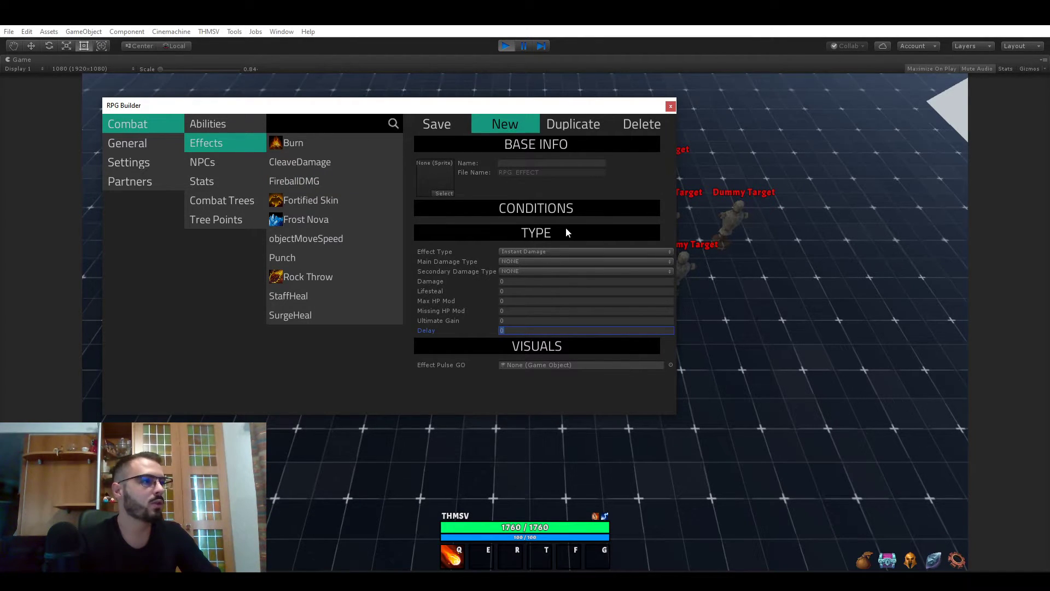
click(582, 251)
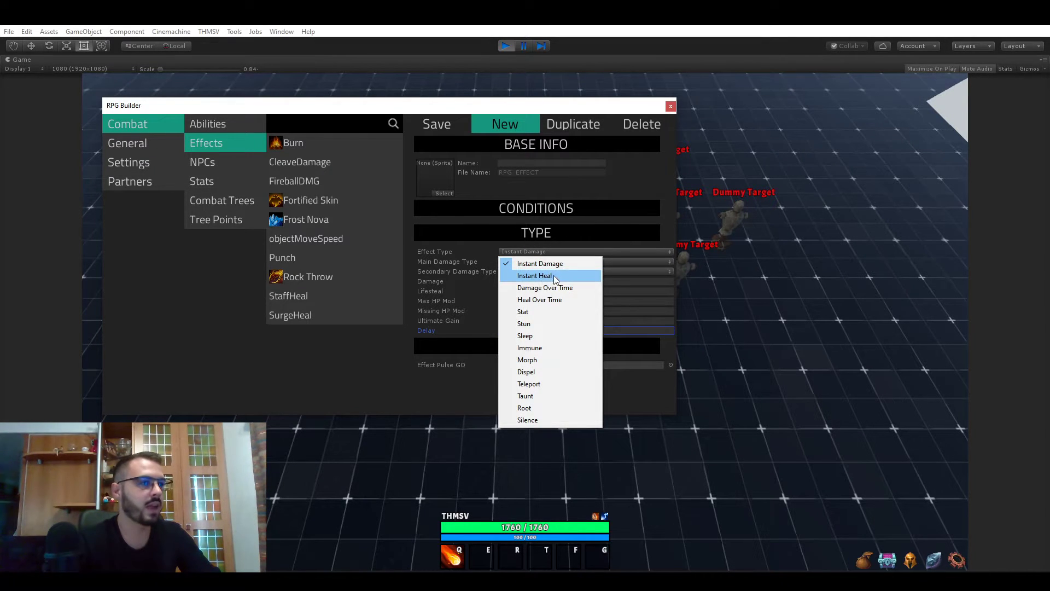
click(533, 275)
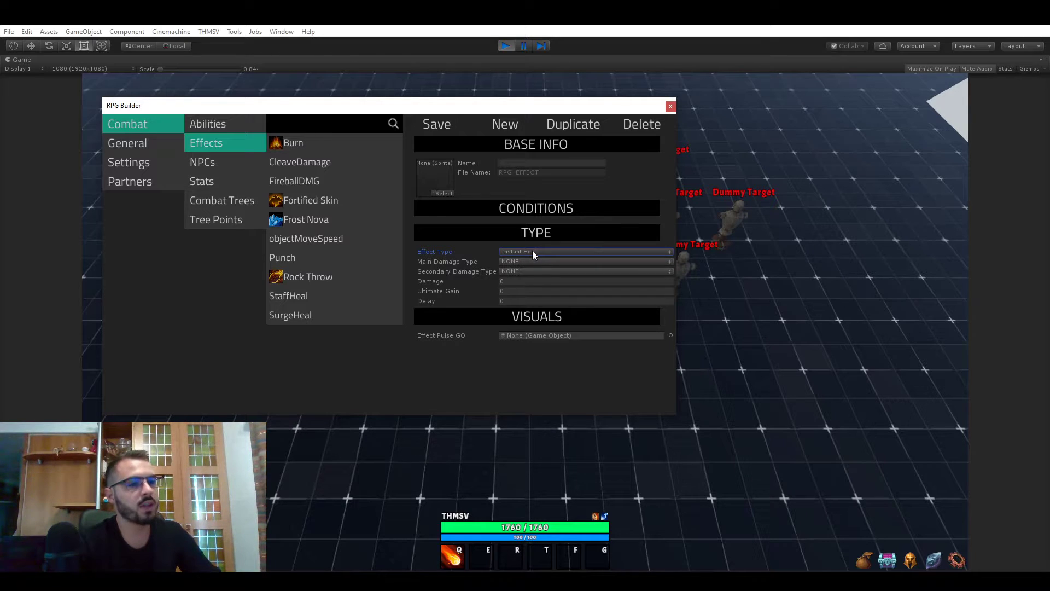
click(583, 251)
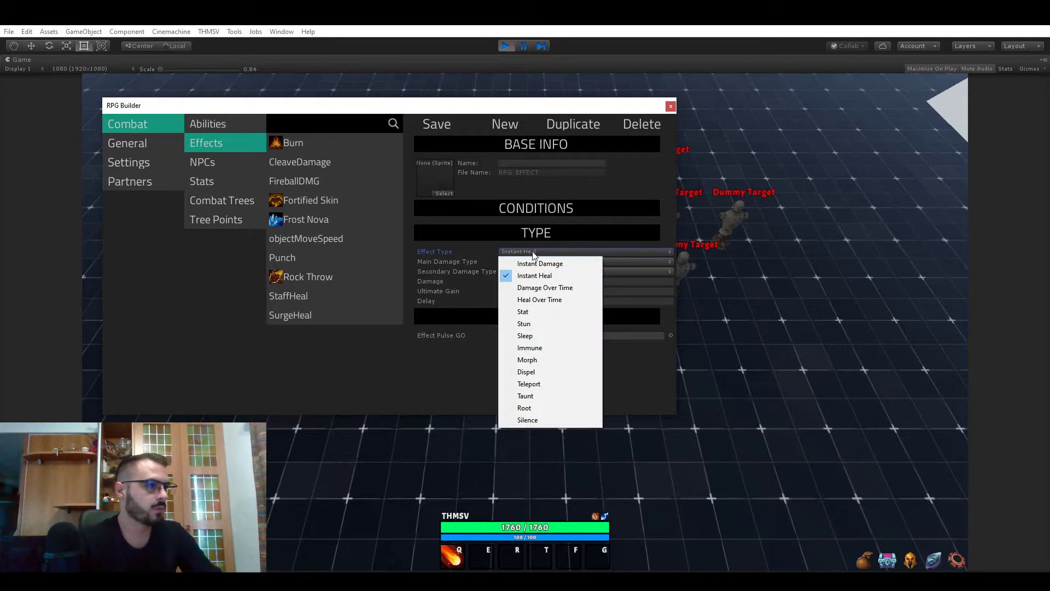
click(544, 287)
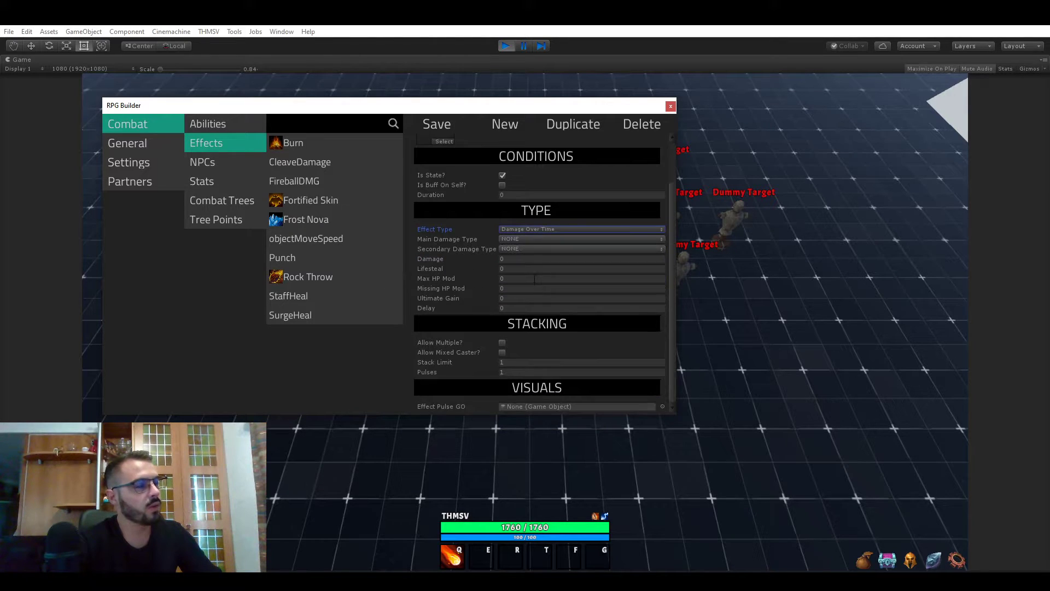
Settle on Damage Over Time, review its duration and stacking settings, and browse other types.
click(579, 228)
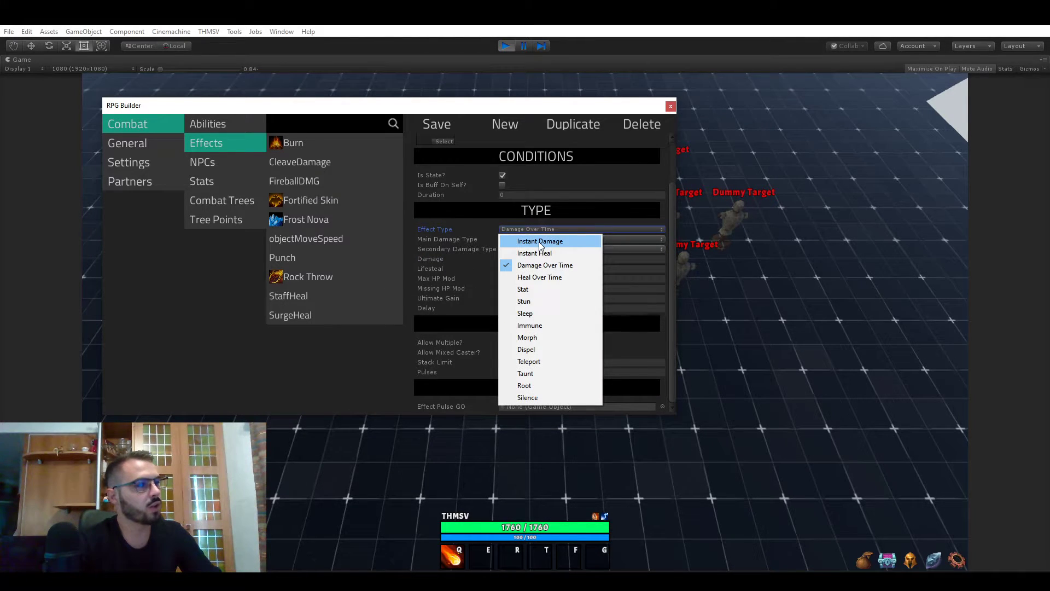
click(540, 241)
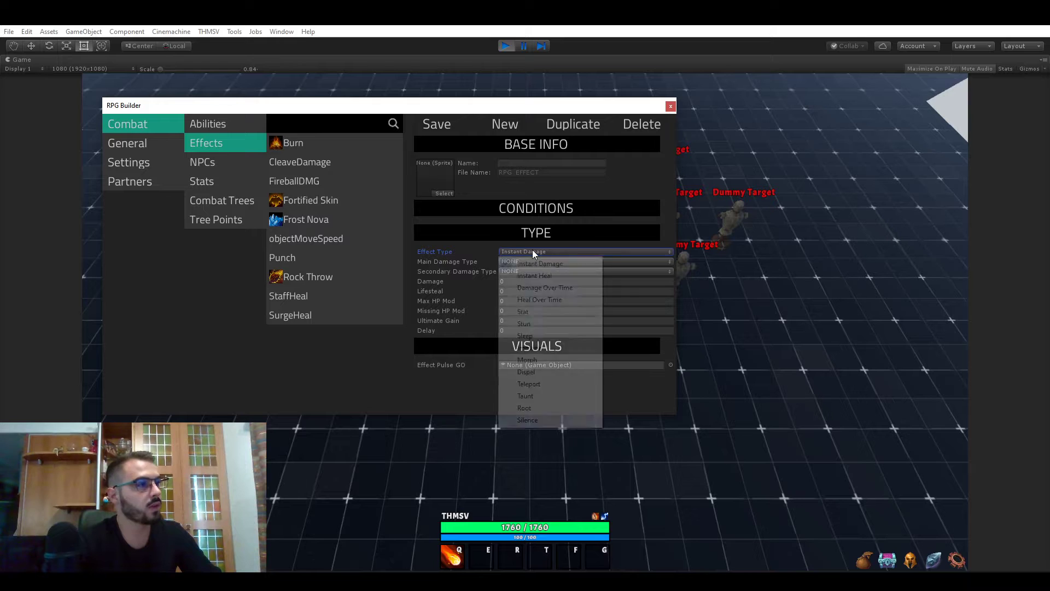
click(544, 288)
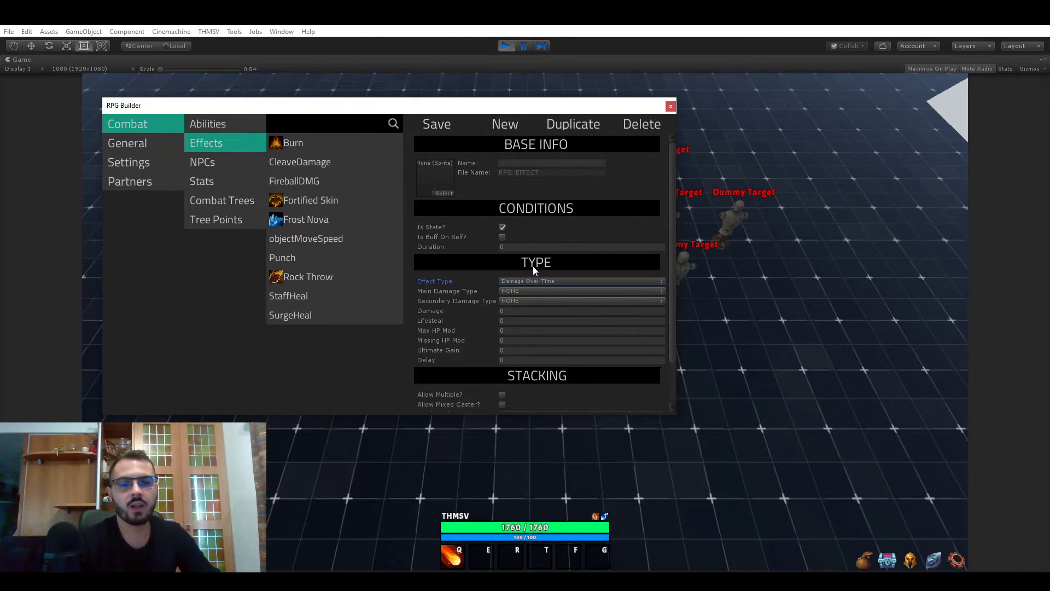
scroll(down, 3)
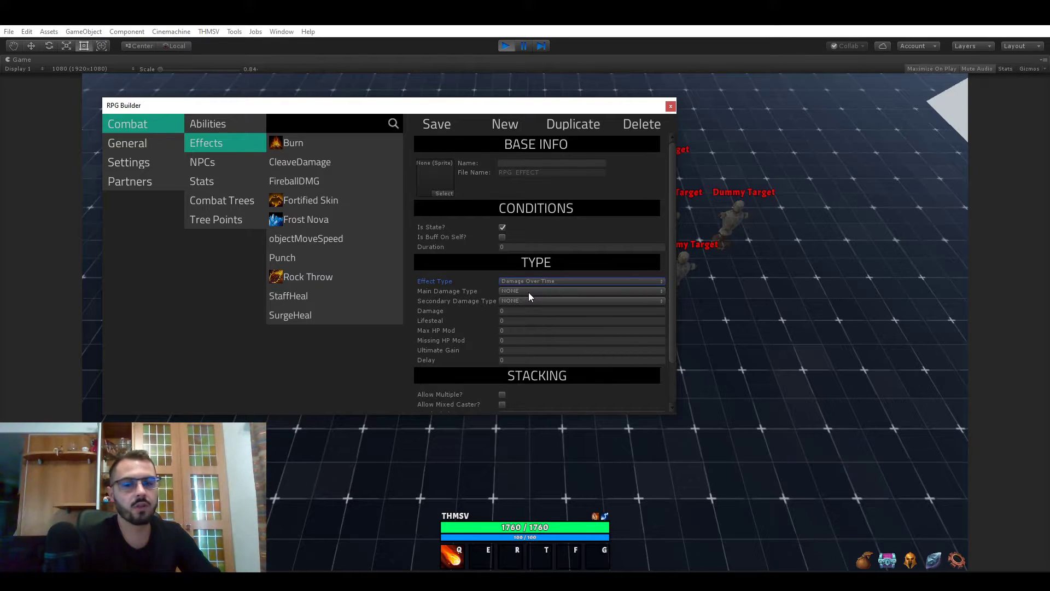
scroll(down, 3)
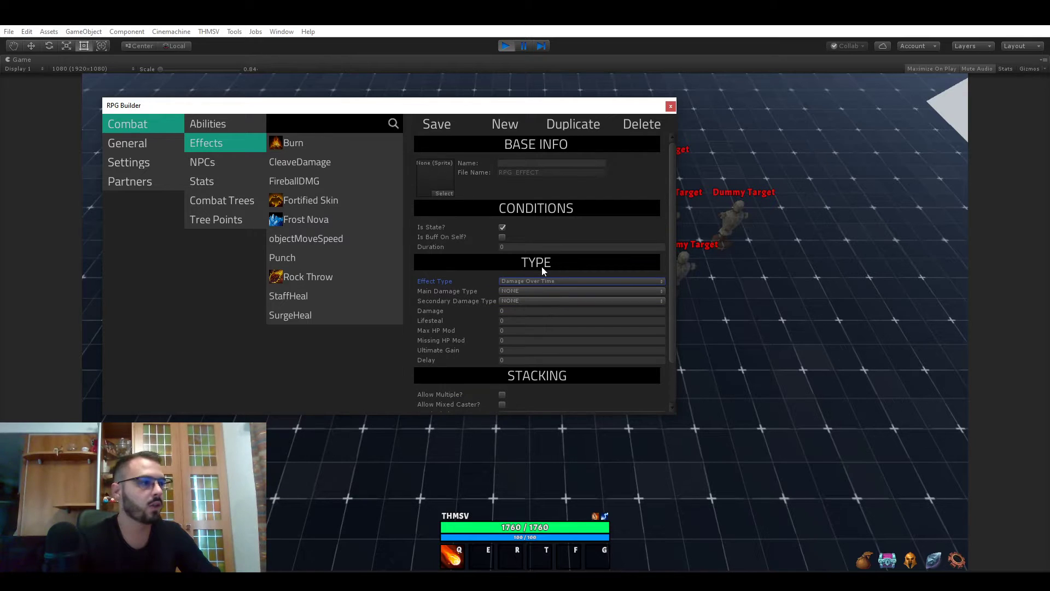
click(579, 280)
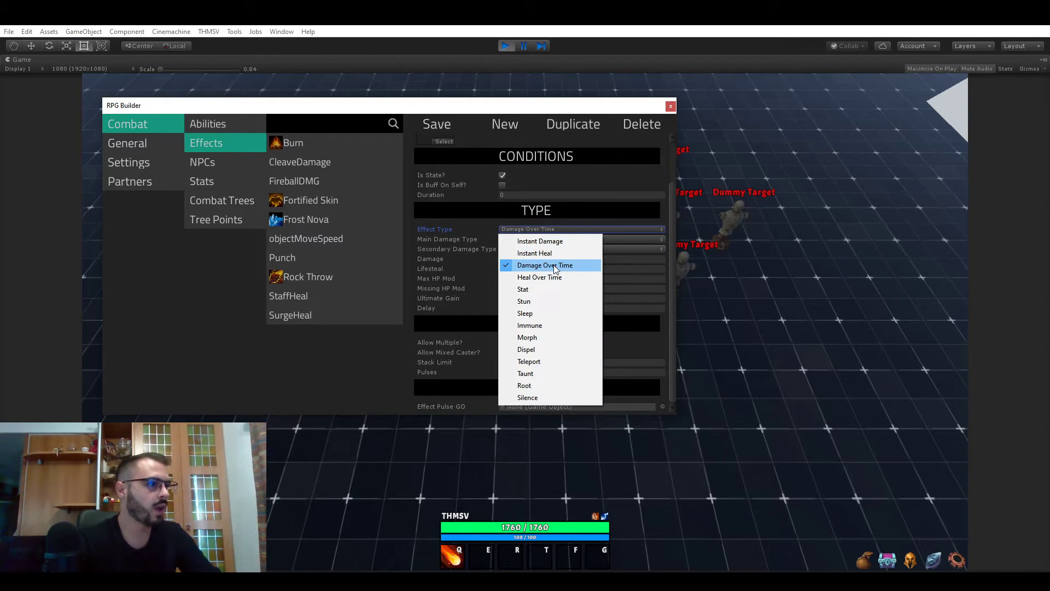
click(545, 265)
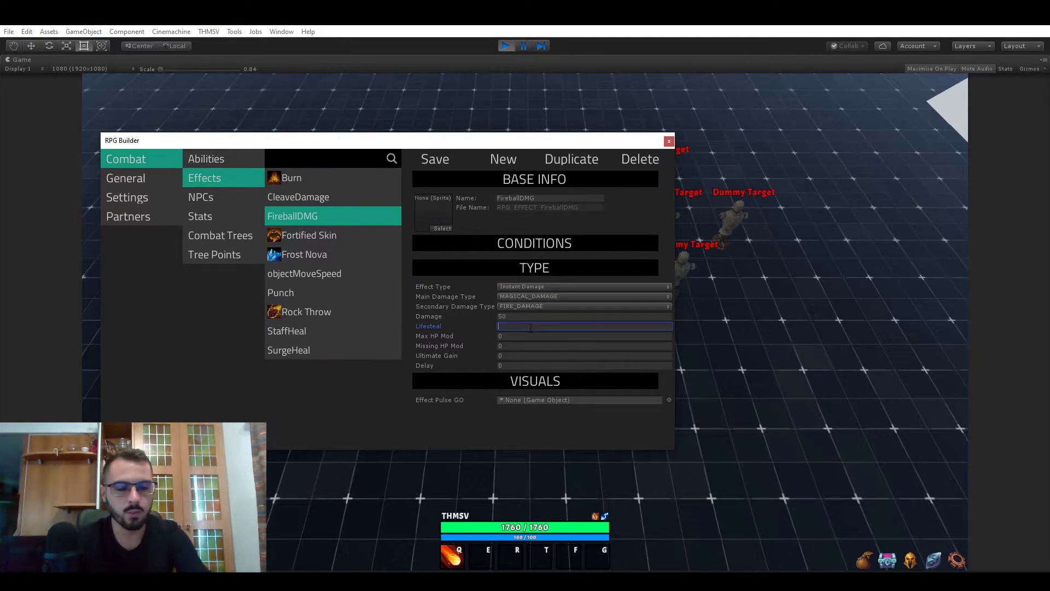
Switch from FireballDMG to the Abilities list, showing Blink.
click(435, 159)
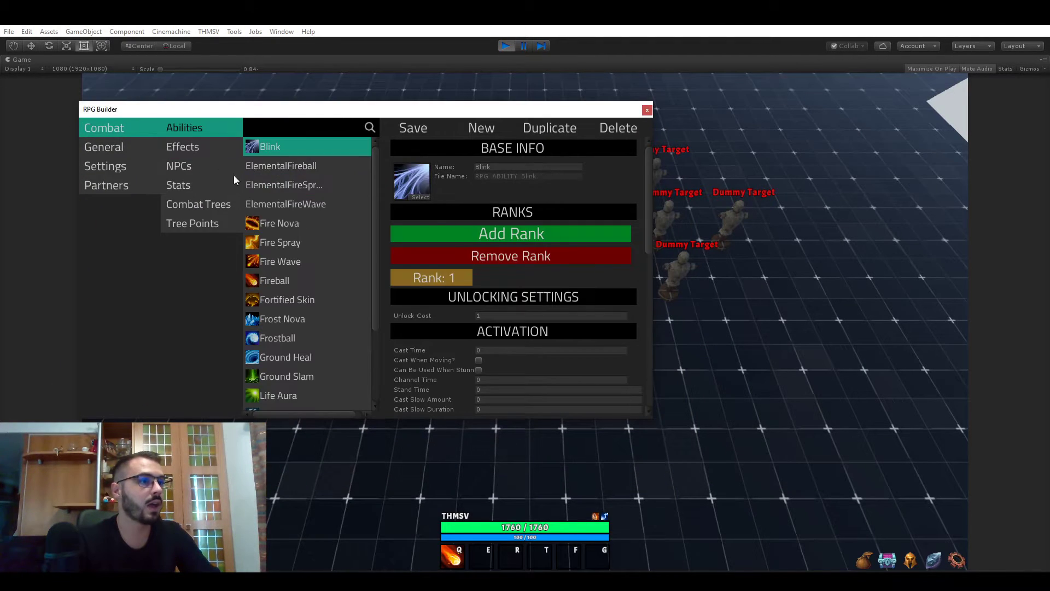
Confirm Fireball applies FireballDMG and Burn, then close the RPG Builder window.
click(274, 280)
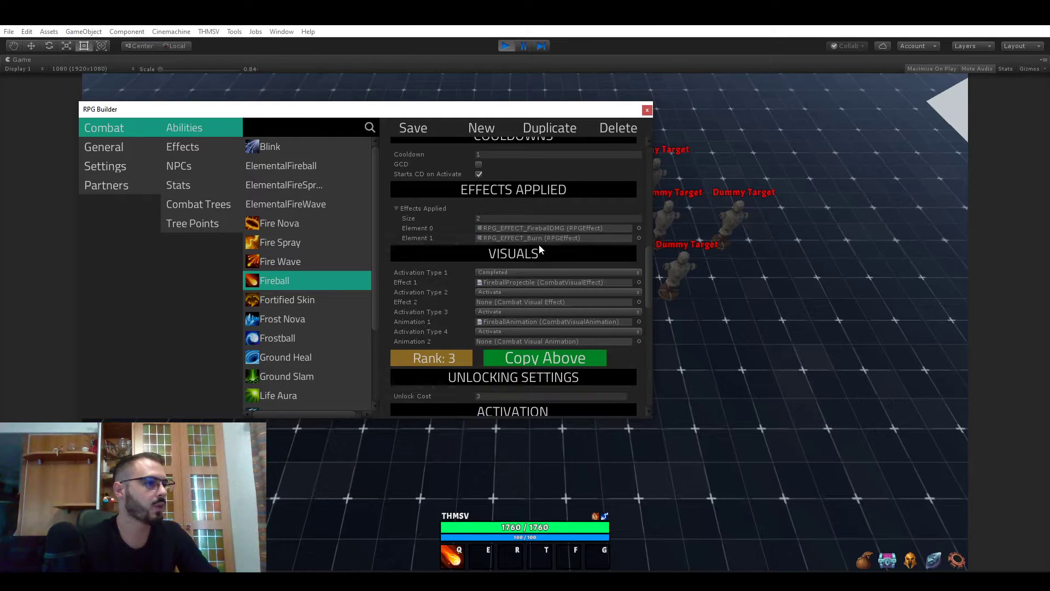
click(647, 109)
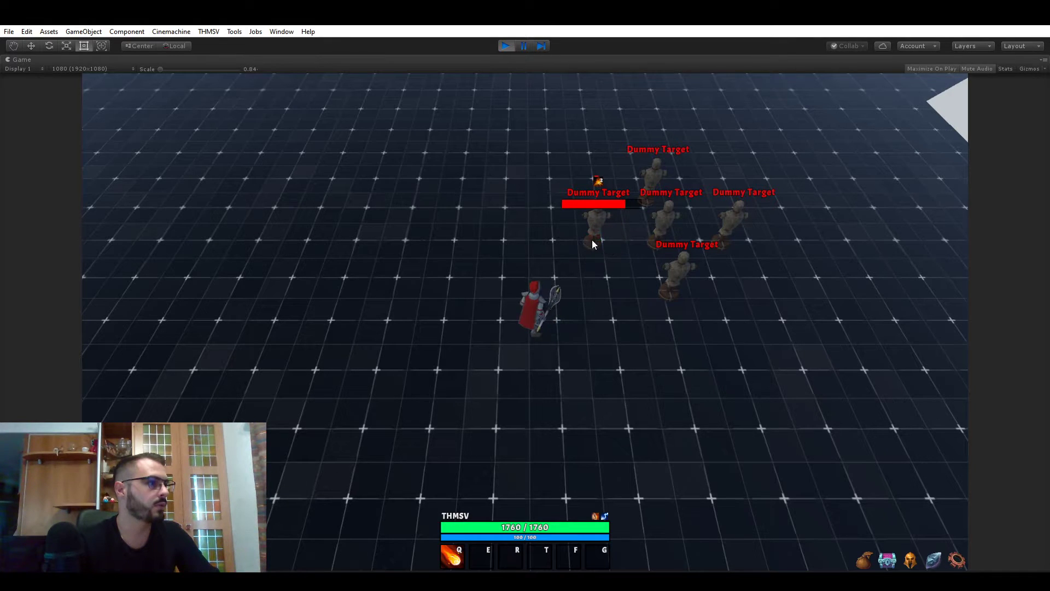
Cast Fireball with Q at a dummy target to burn it.
key(q)
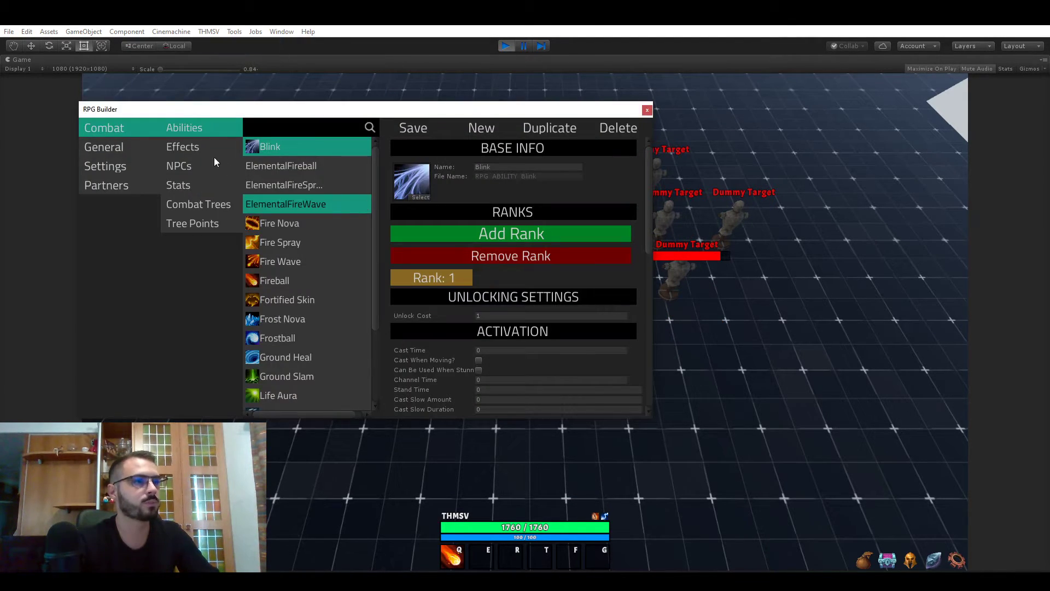
Open Burn and change its duration to 10 and pulses to 20.
click(182, 147)
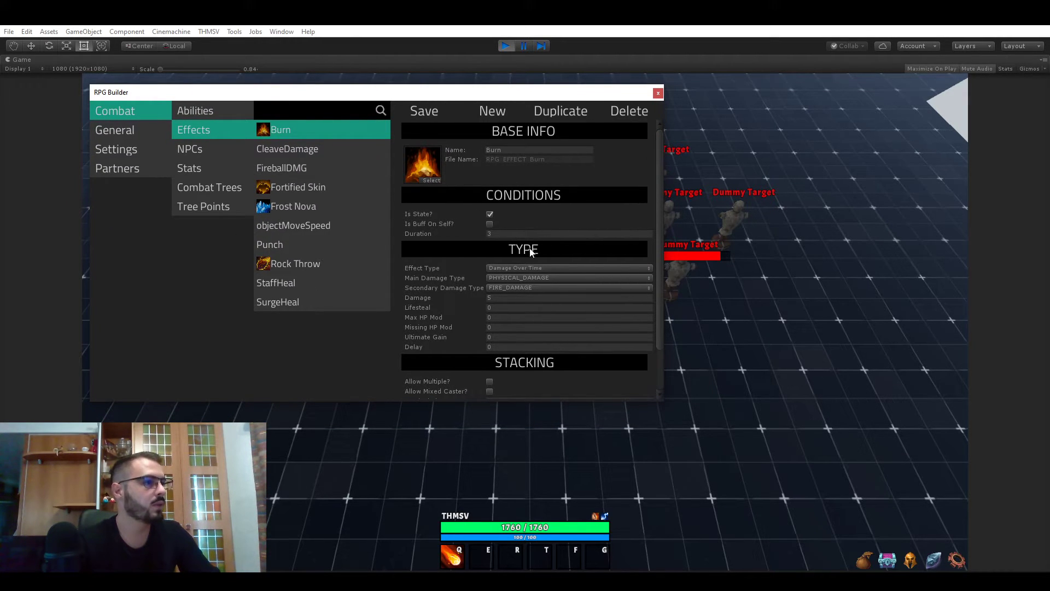
mouse_move(548, 275)
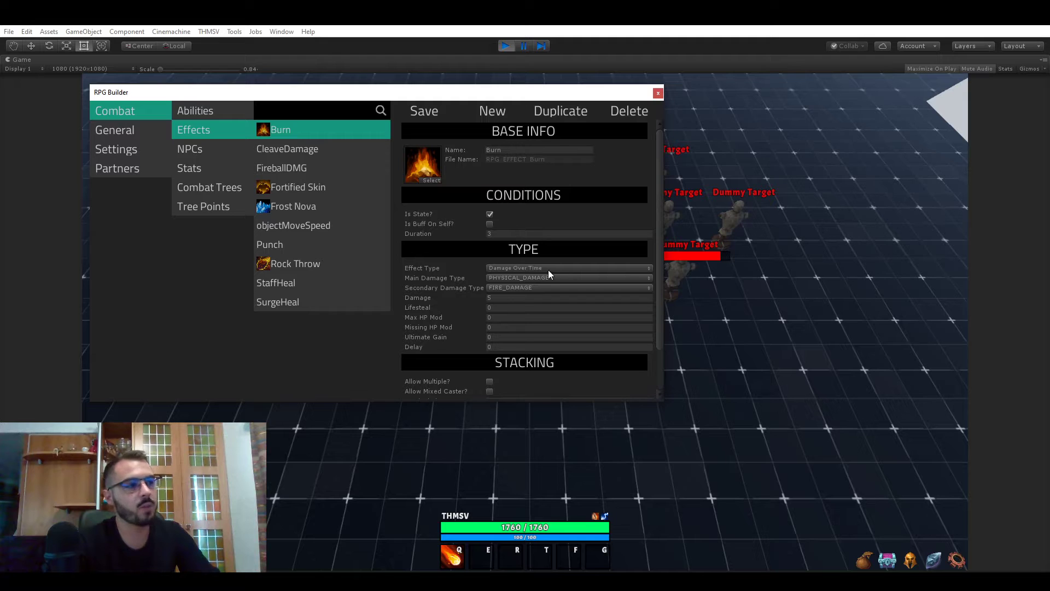
mouse_move(513, 243)
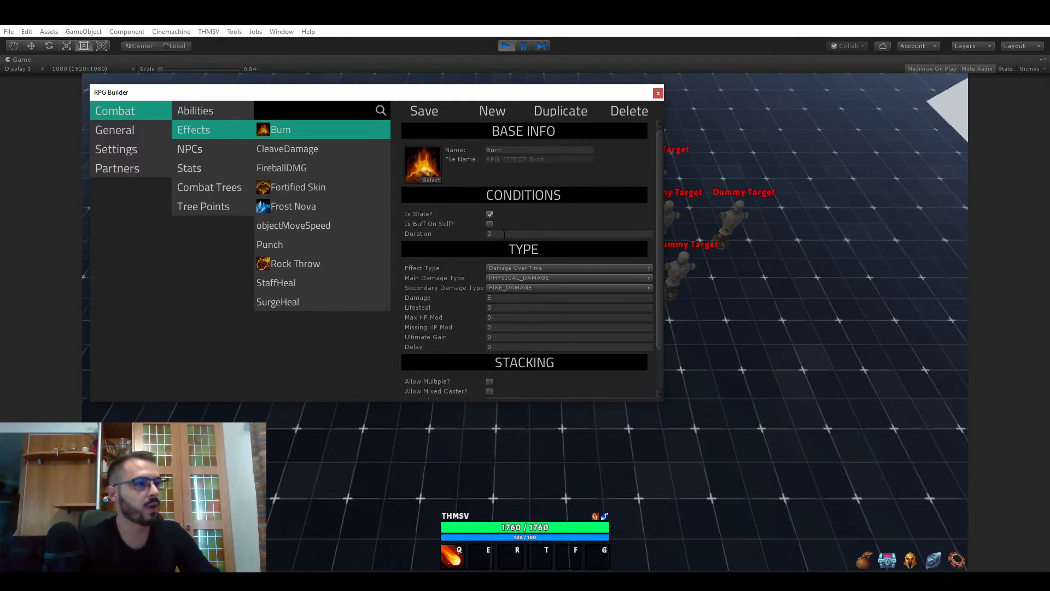
click(569, 233)
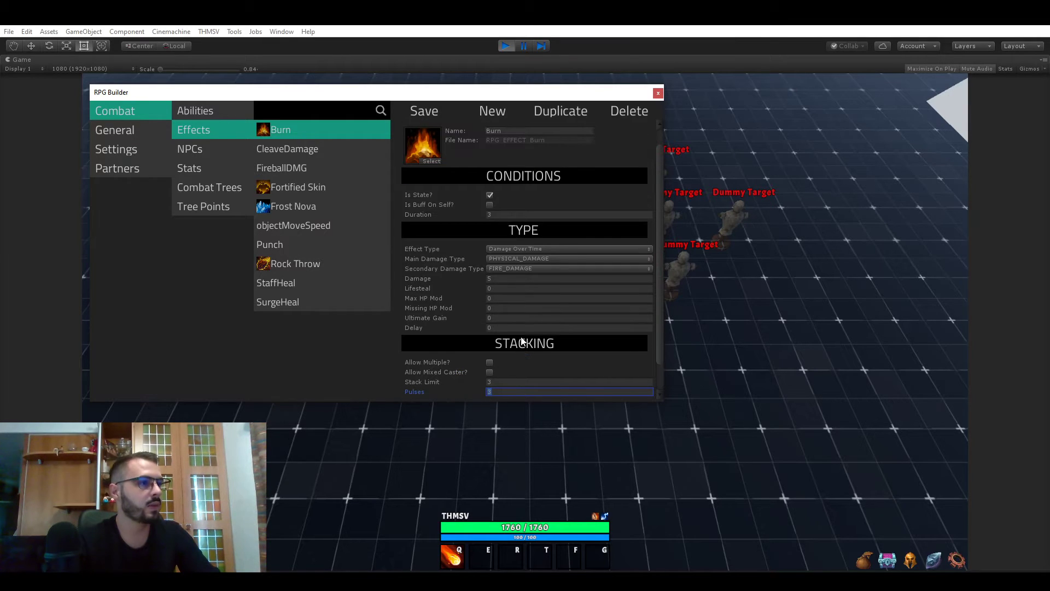
scroll(down, 3)
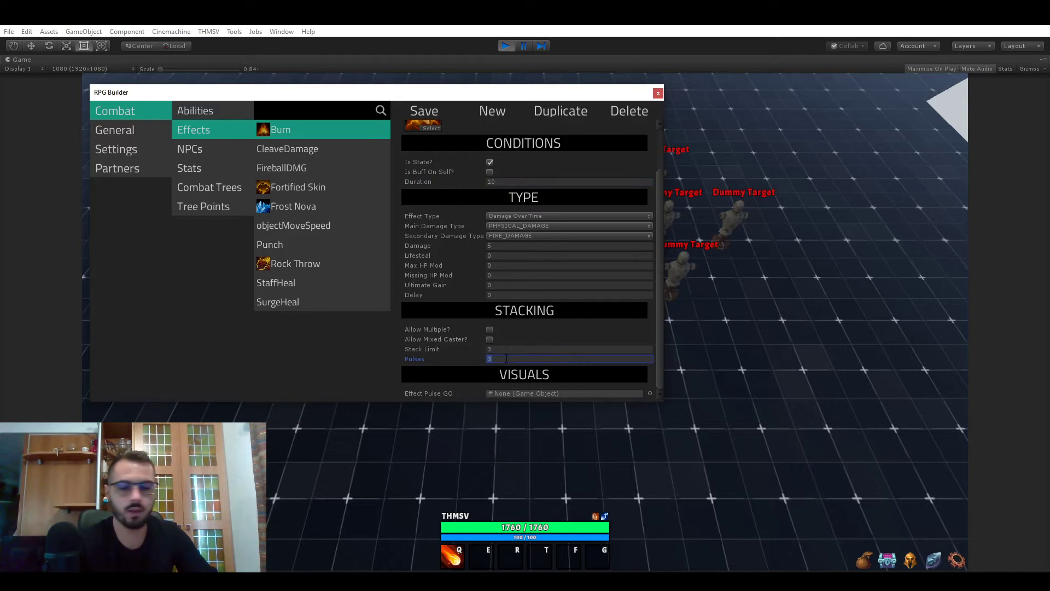
text(20)
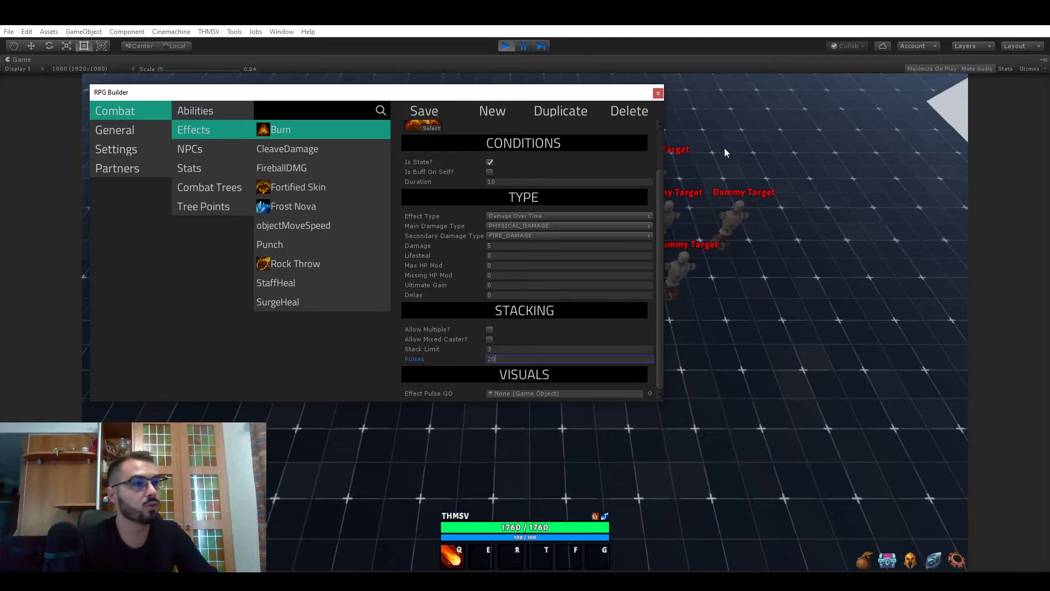
click(656, 92)
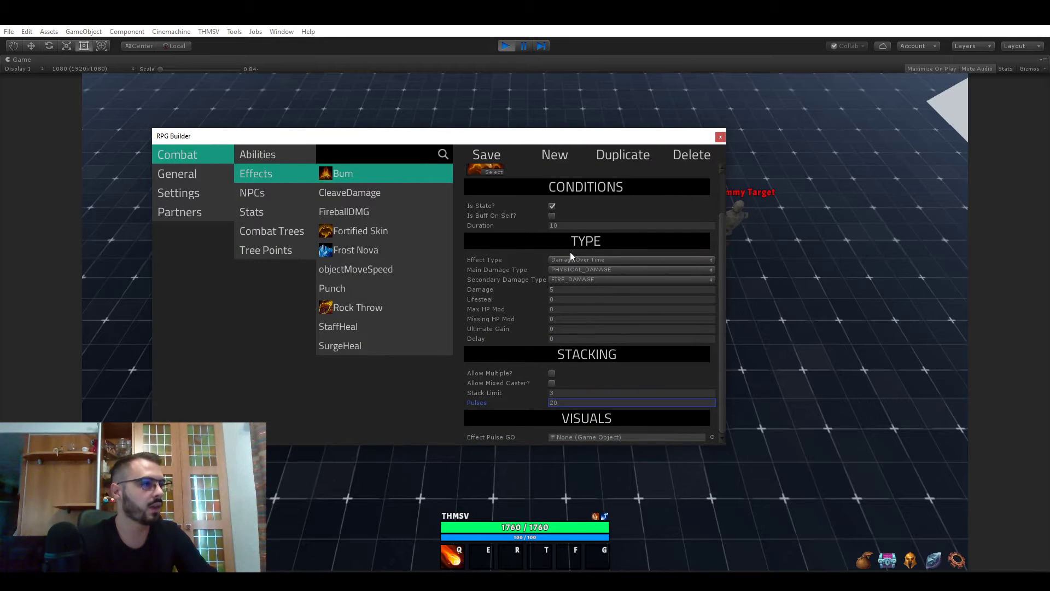
Discard Burn's unsaved edits so duration and pulses read 3 again.
click(629, 224)
text(3)
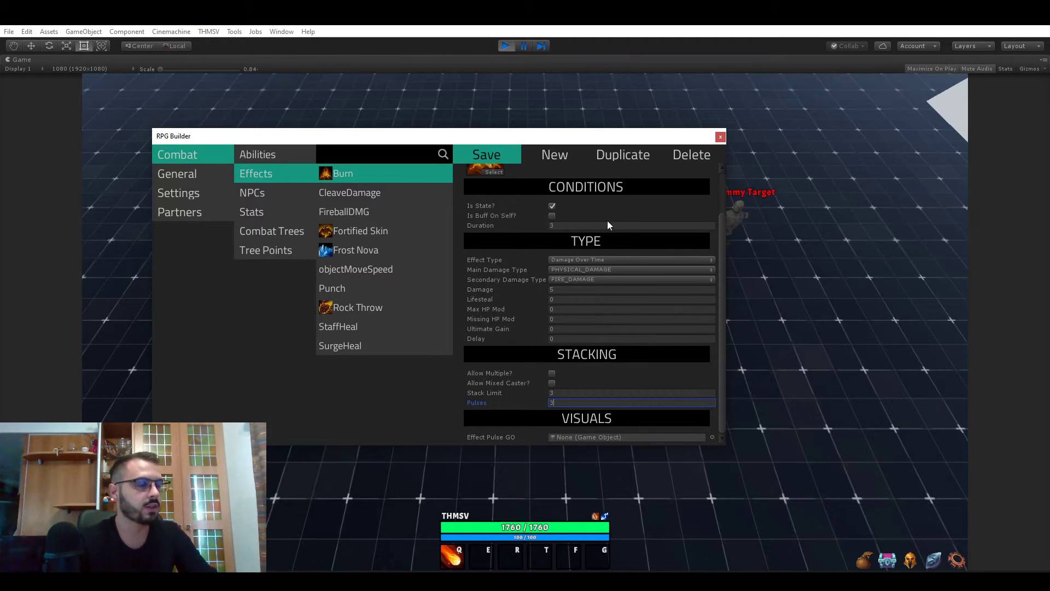
Create a new blank effect with Effect Type Stat and an empty stat list.
click(486, 154)
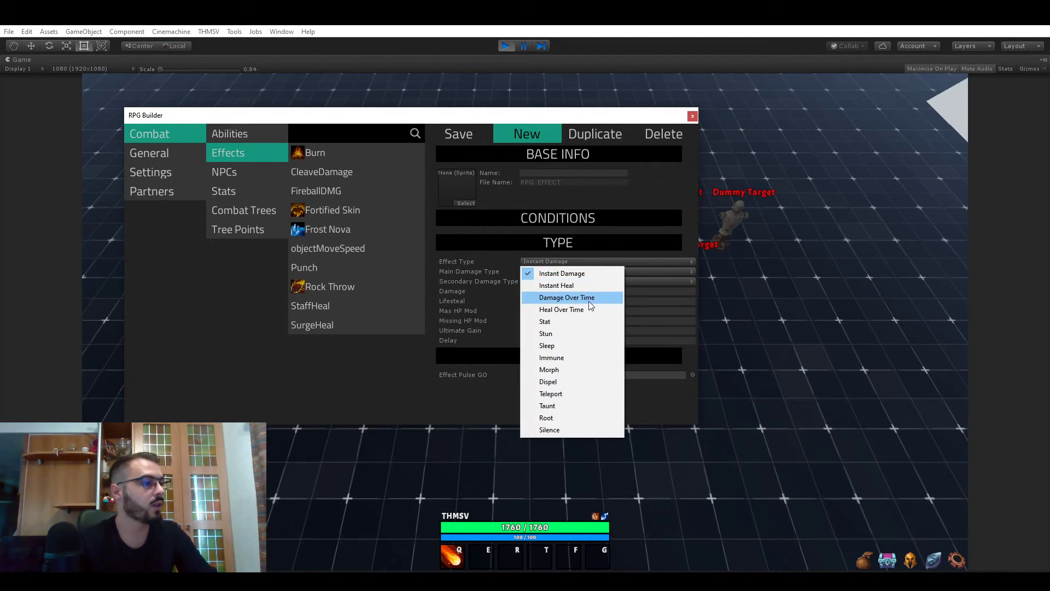
mouse_move(561, 310)
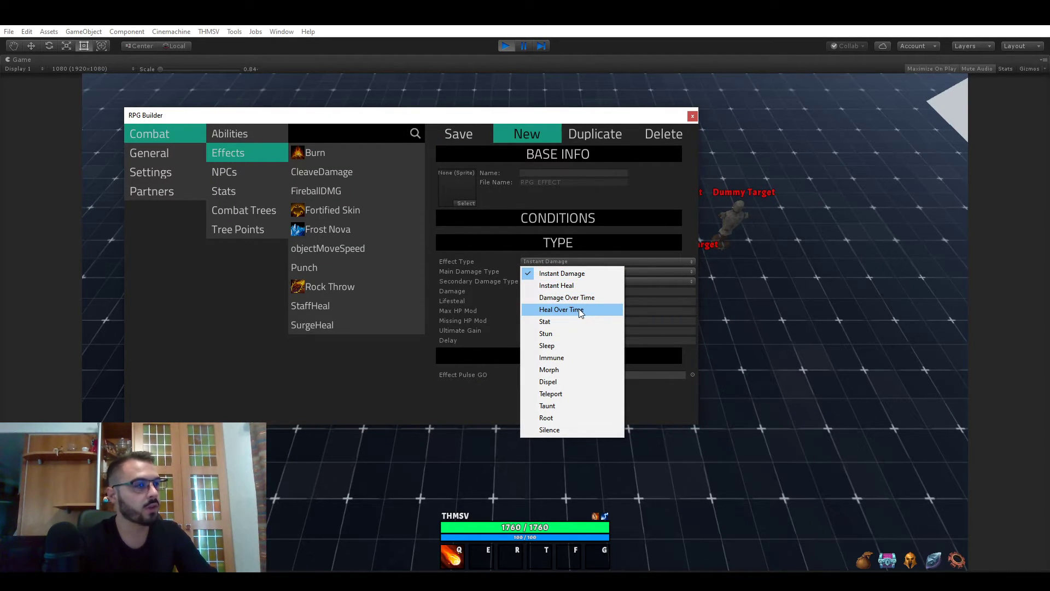
mouse_move(545, 322)
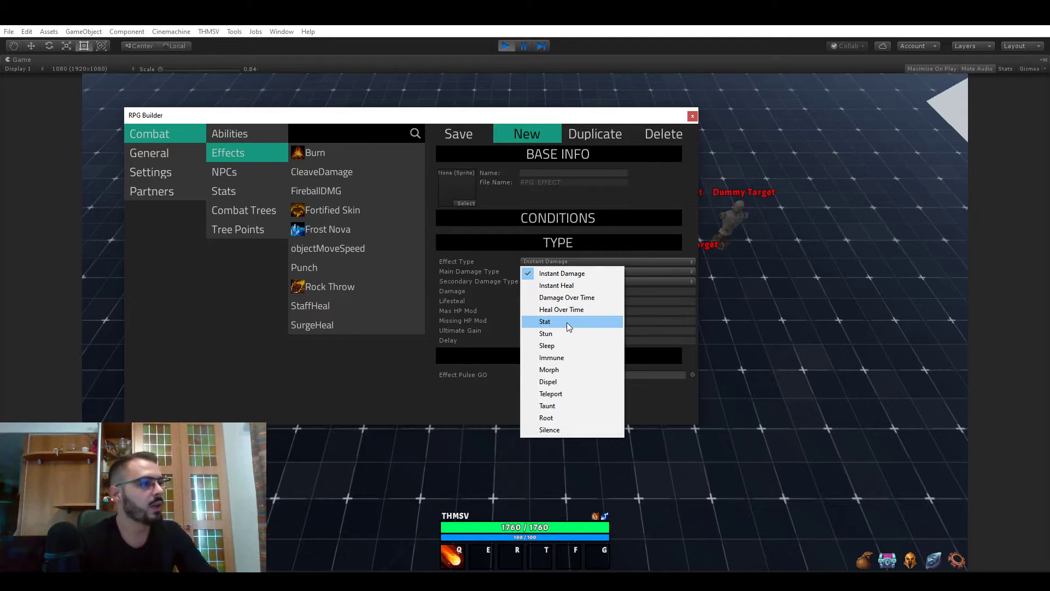
click(544, 321)
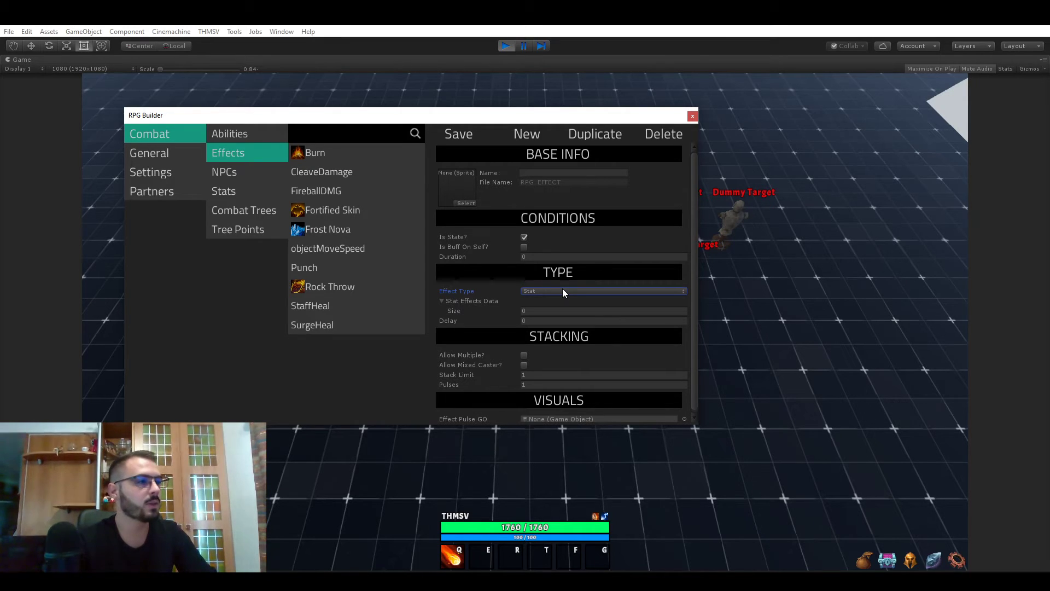
mouse_move(545, 295)
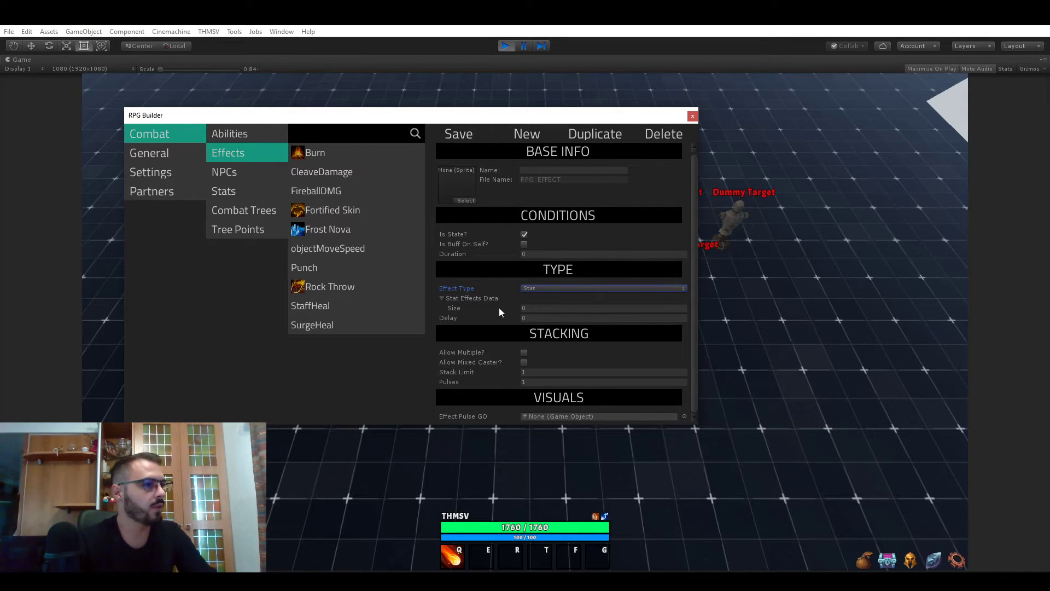
Set Stat Effects Data Size to 1 and open the Select RPGStat picker.
click(603, 308)
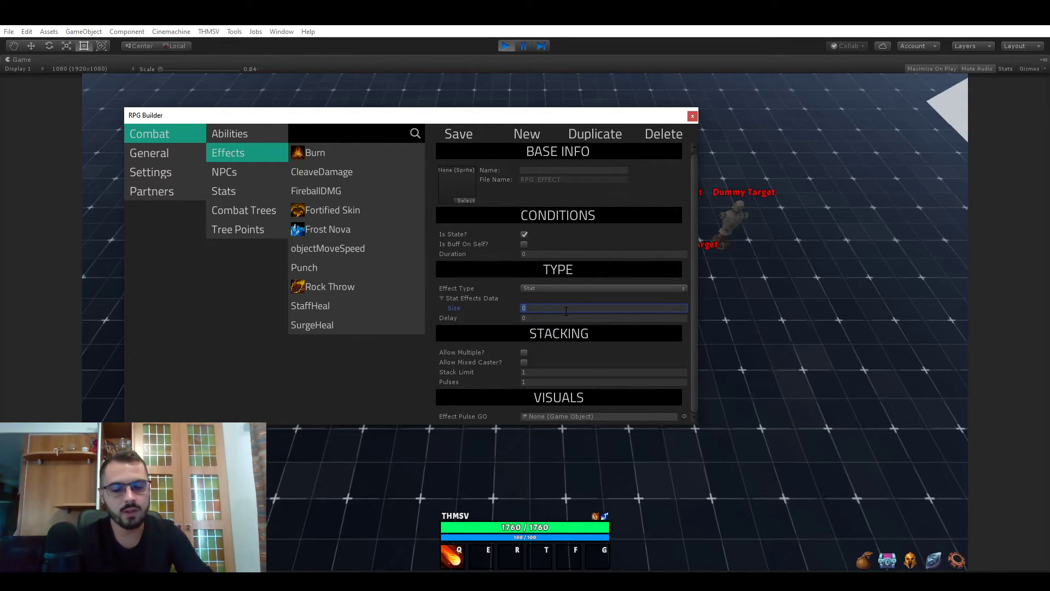
text(5)
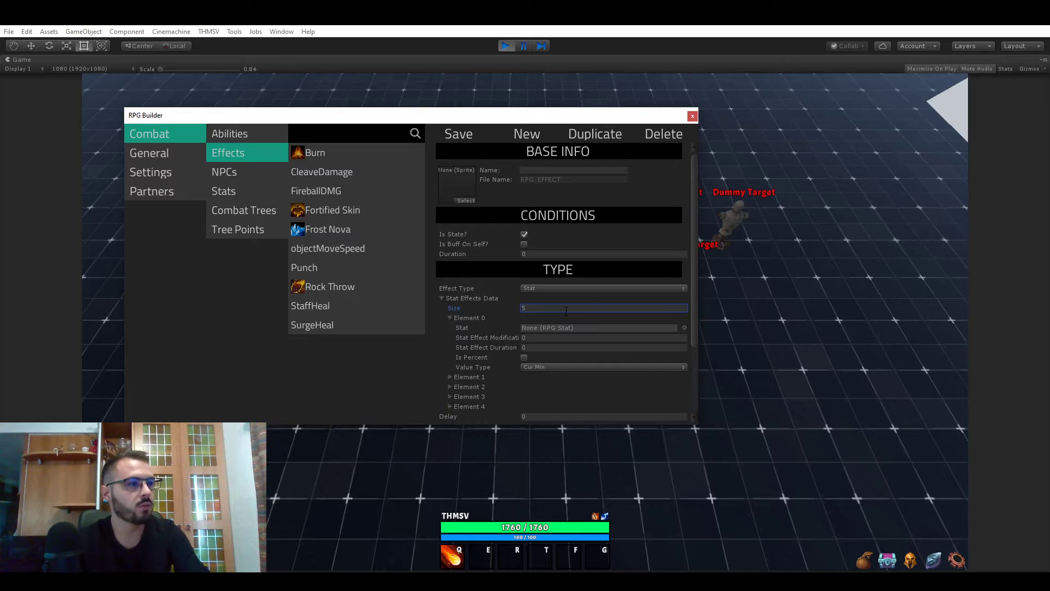
scroll(down, 3)
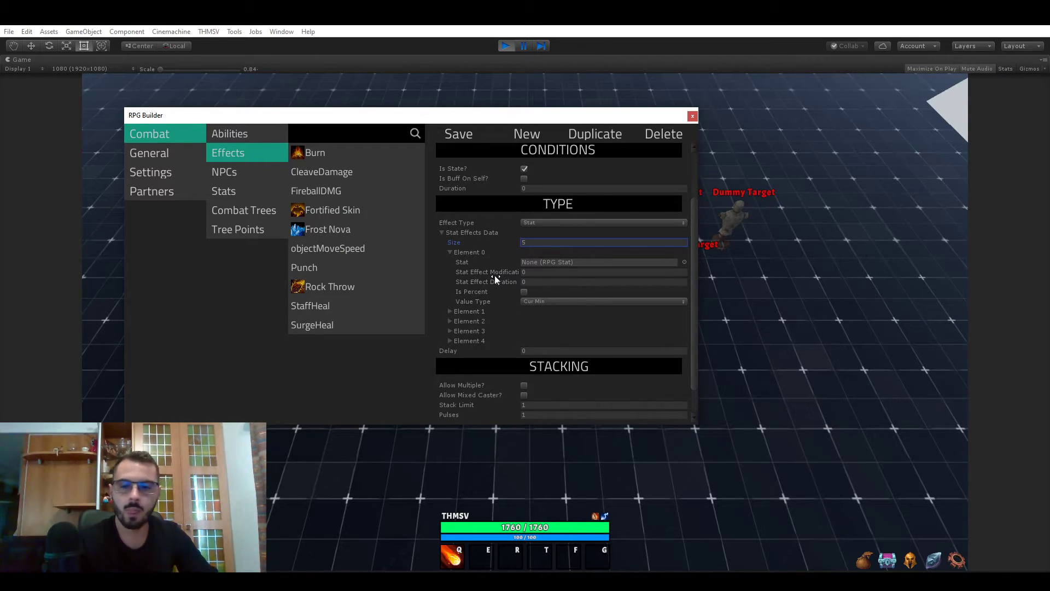
mouse_move(590, 271)
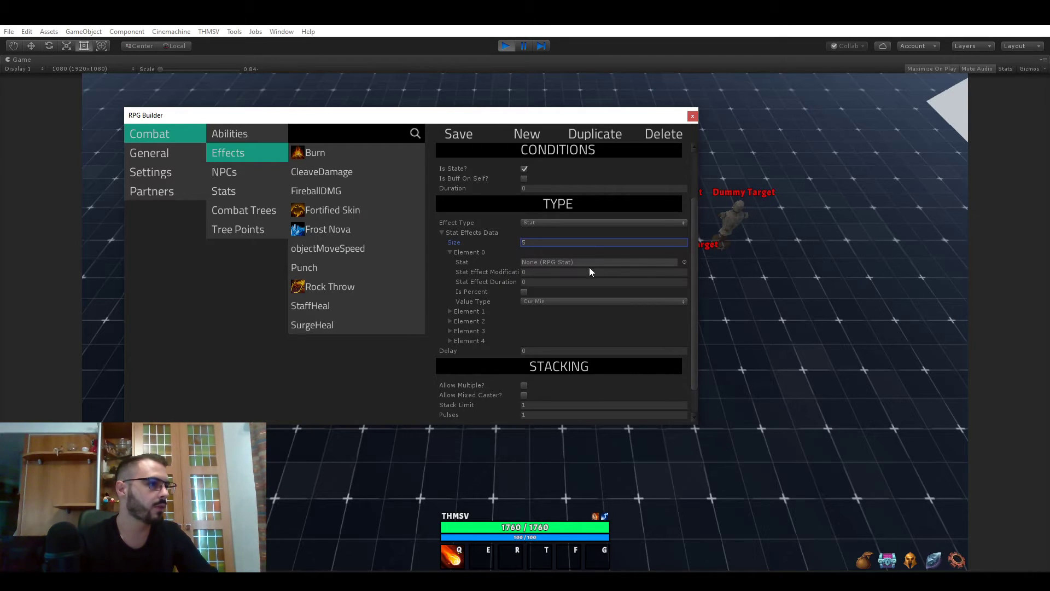
click(601, 242)
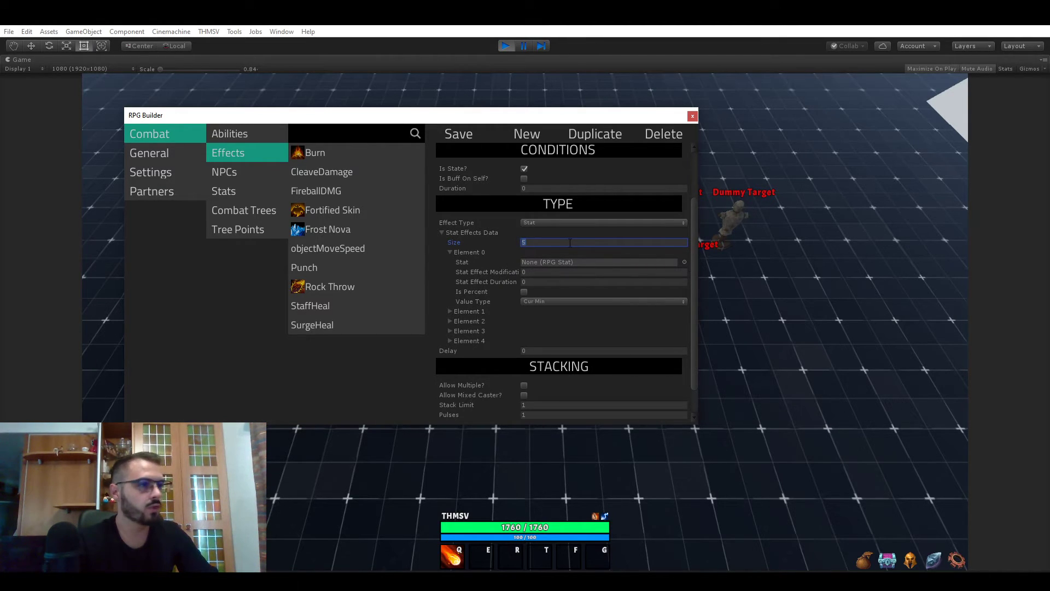
text(1)
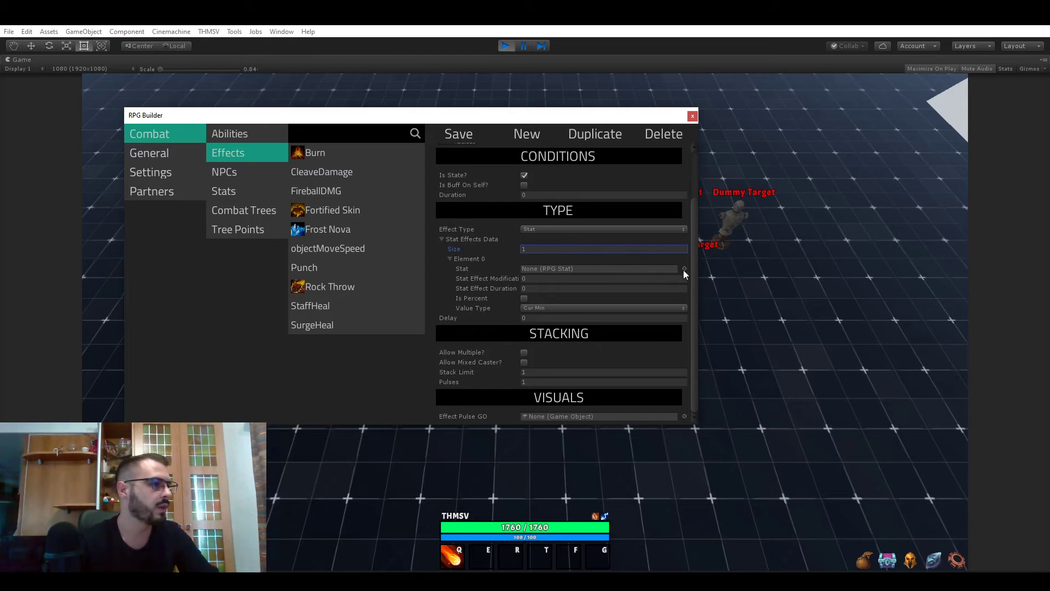
click(683, 268)
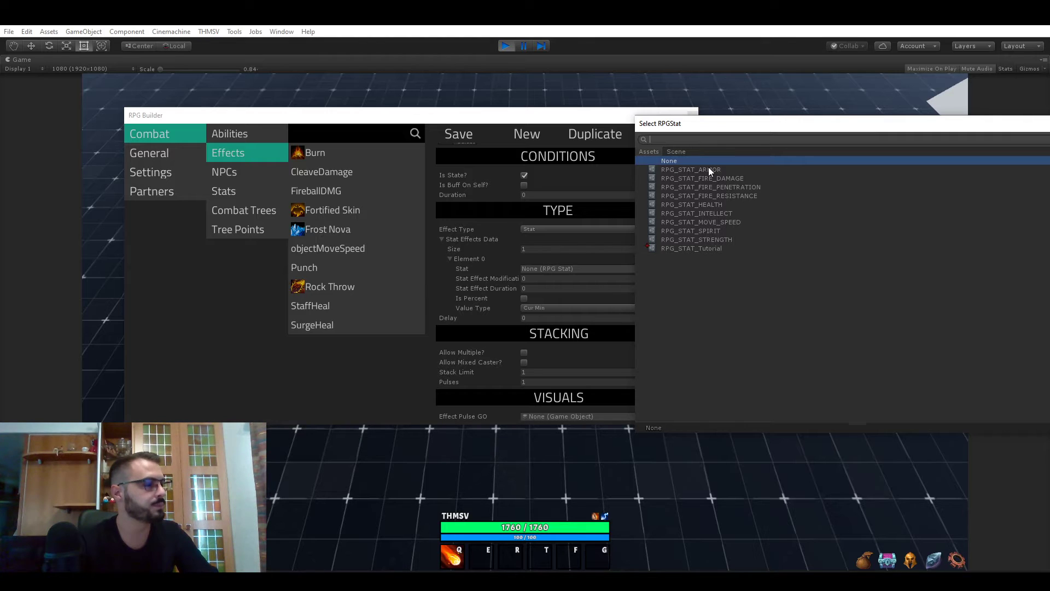
Pick RPG_STAT_ARMOR with a -10 modification lasting 8 seconds.
click(690, 169)
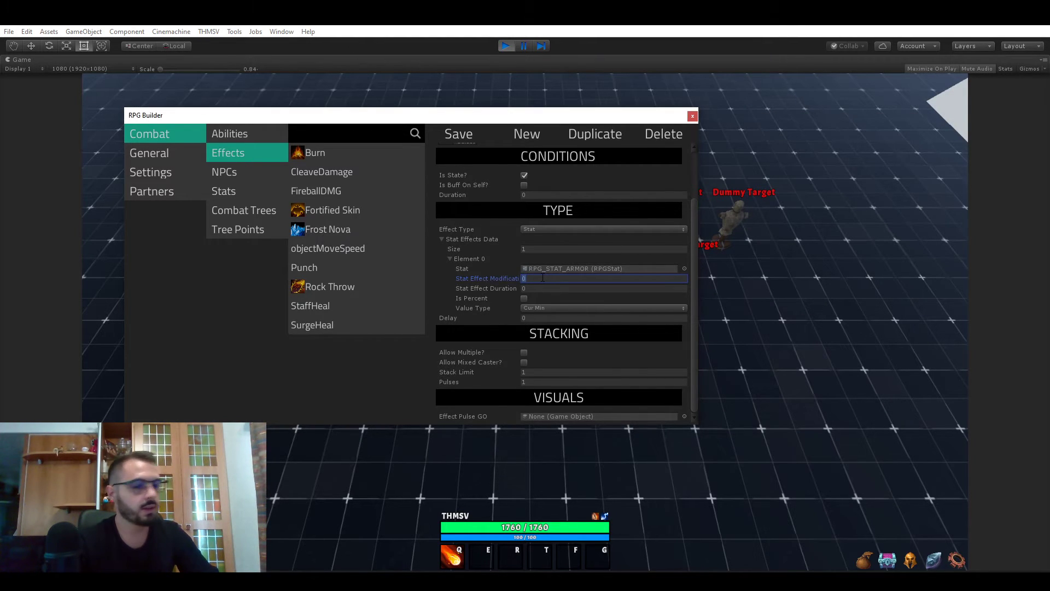
text(-10)
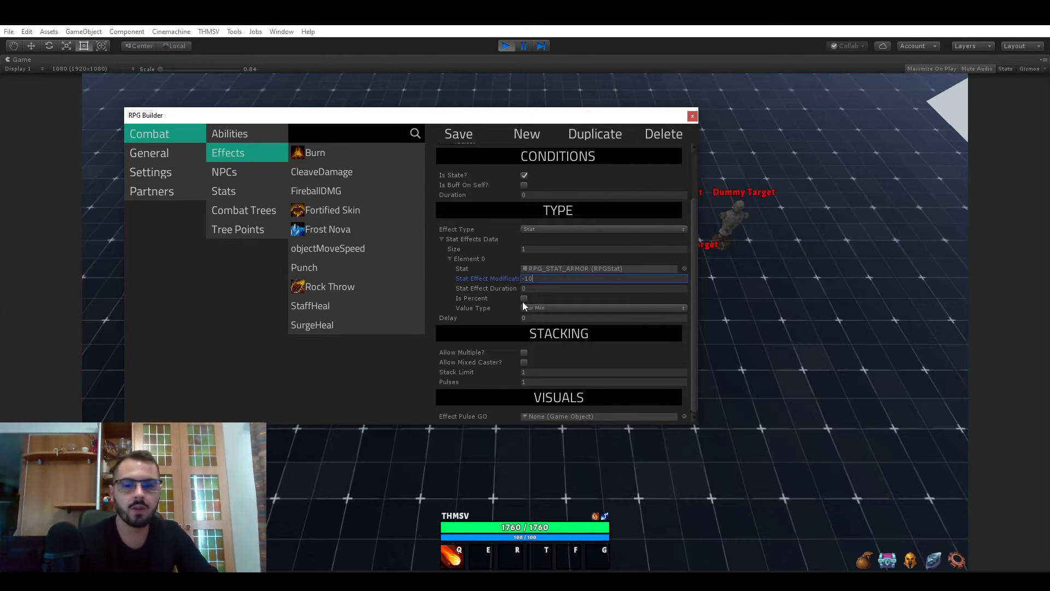
click(525, 298)
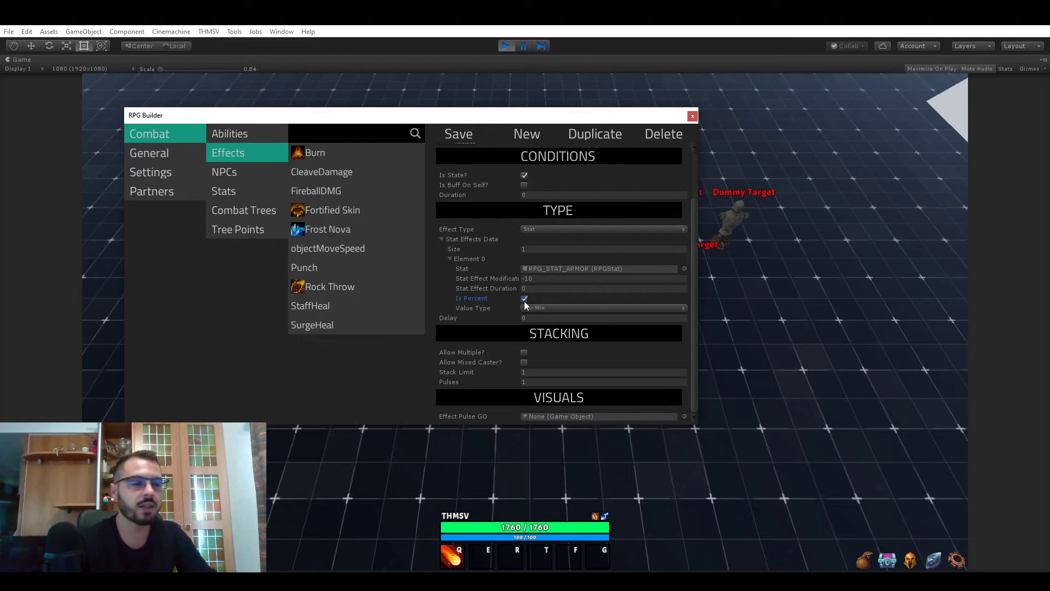
click(525, 298)
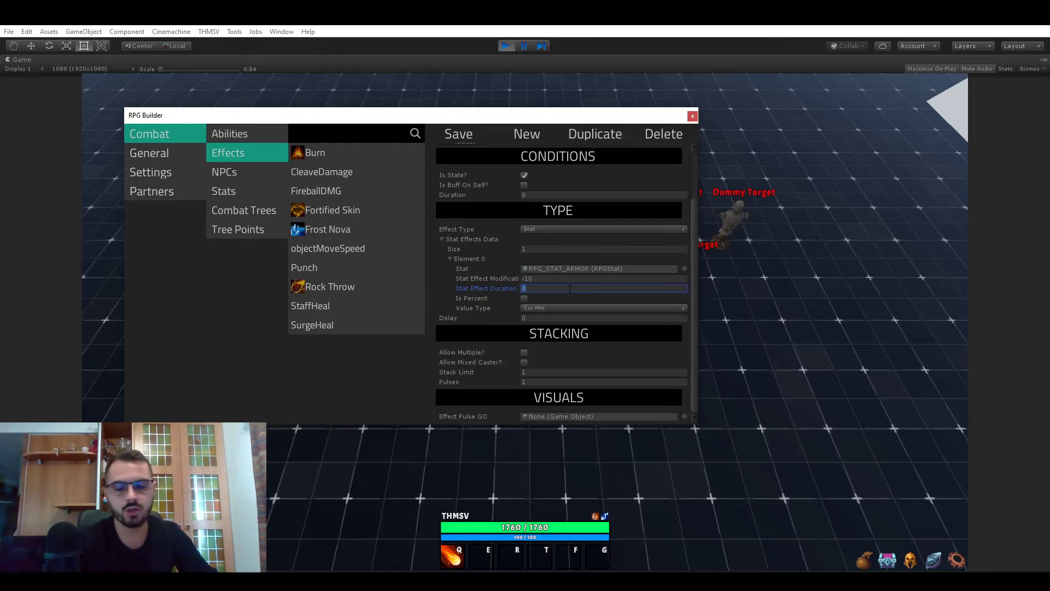
text(8)
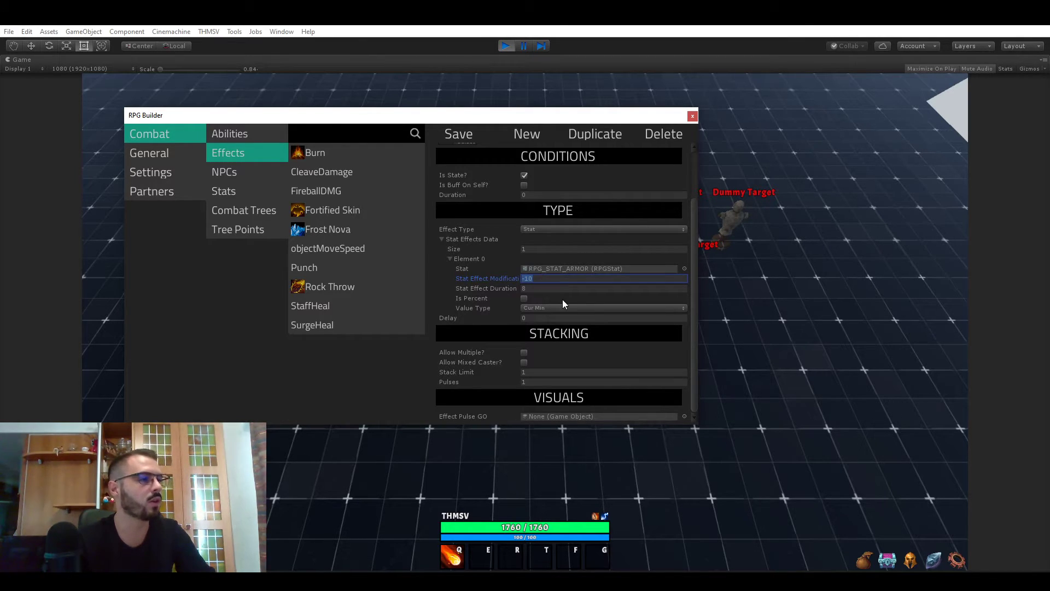
Set the stat effect's Value Type to Cur Max.
click(602, 307)
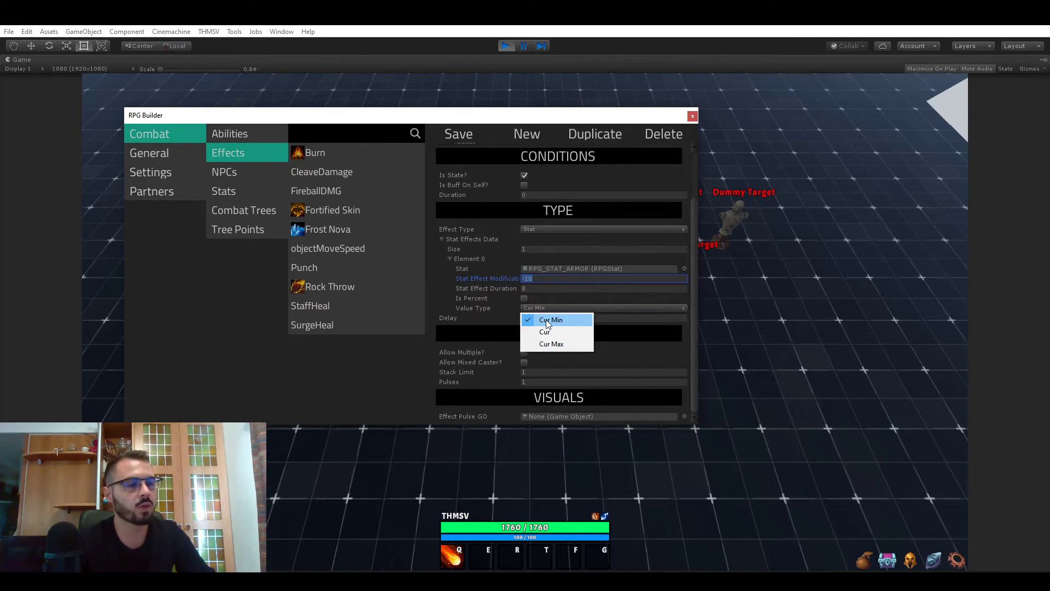
click(545, 331)
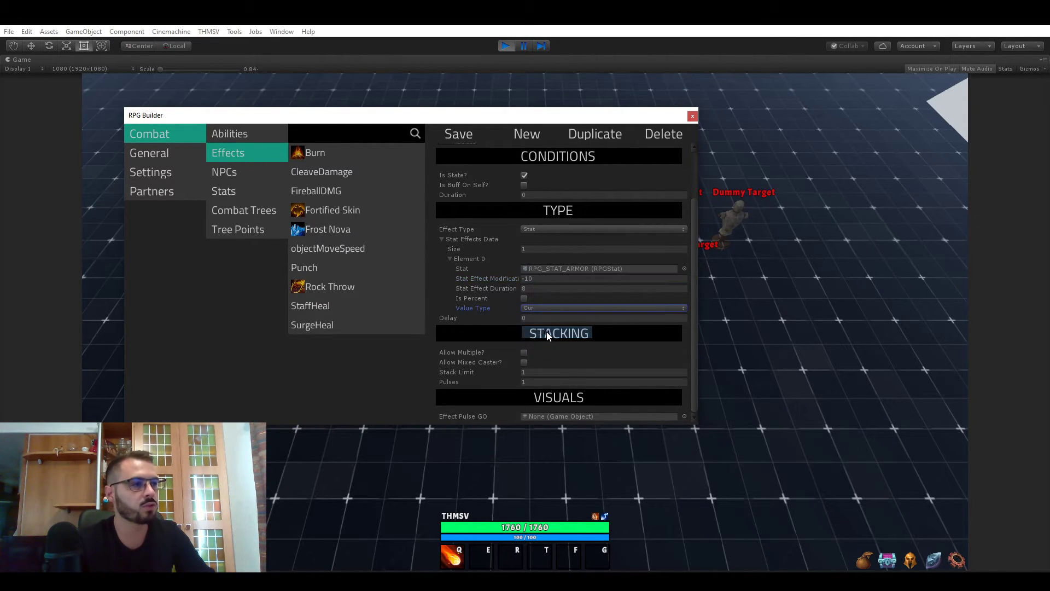
click(602, 308)
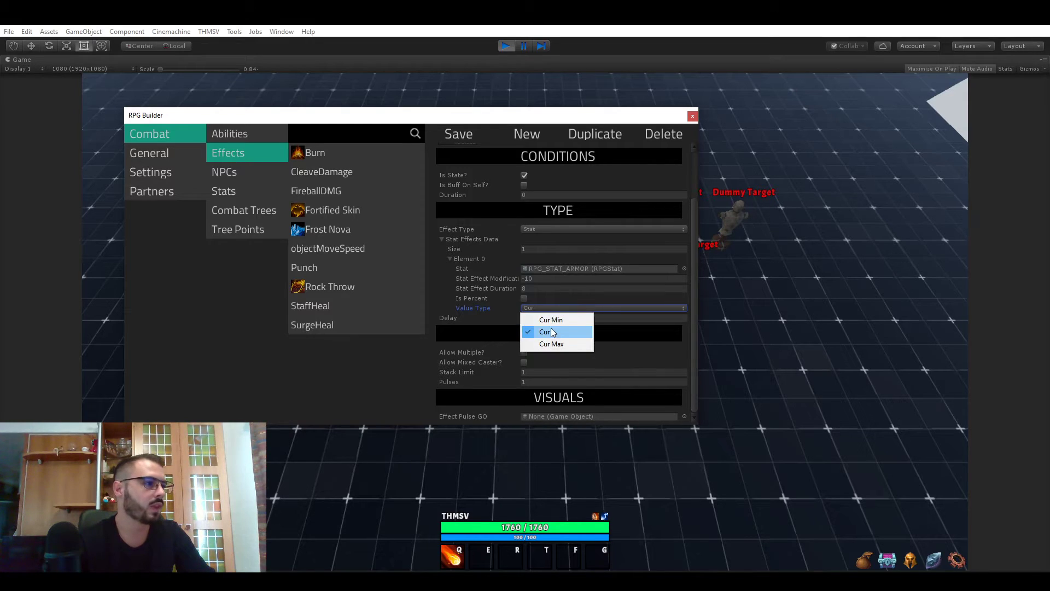
mouse_move(551, 319)
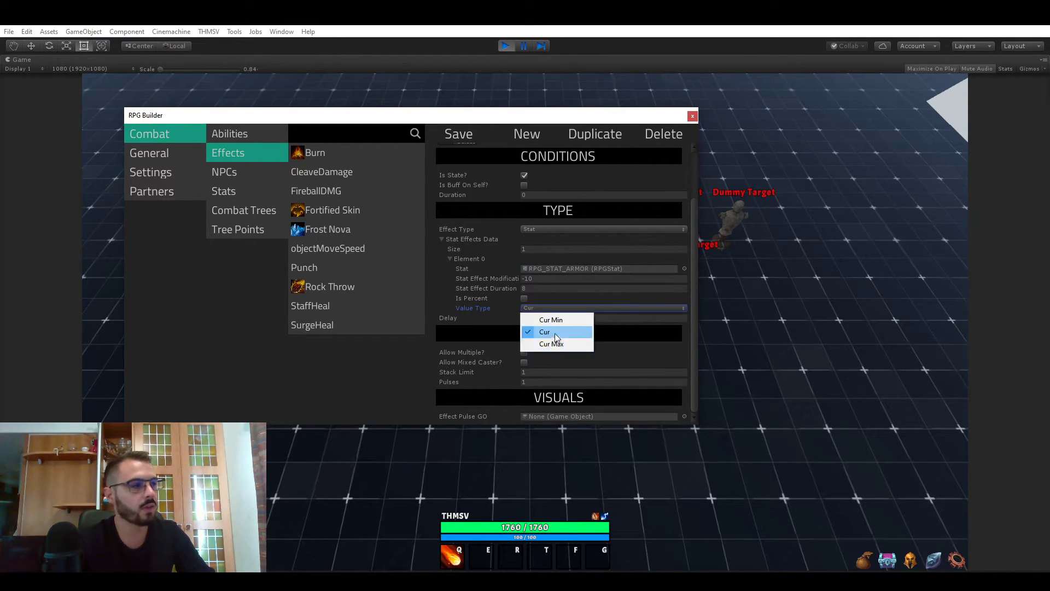
click(551, 343)
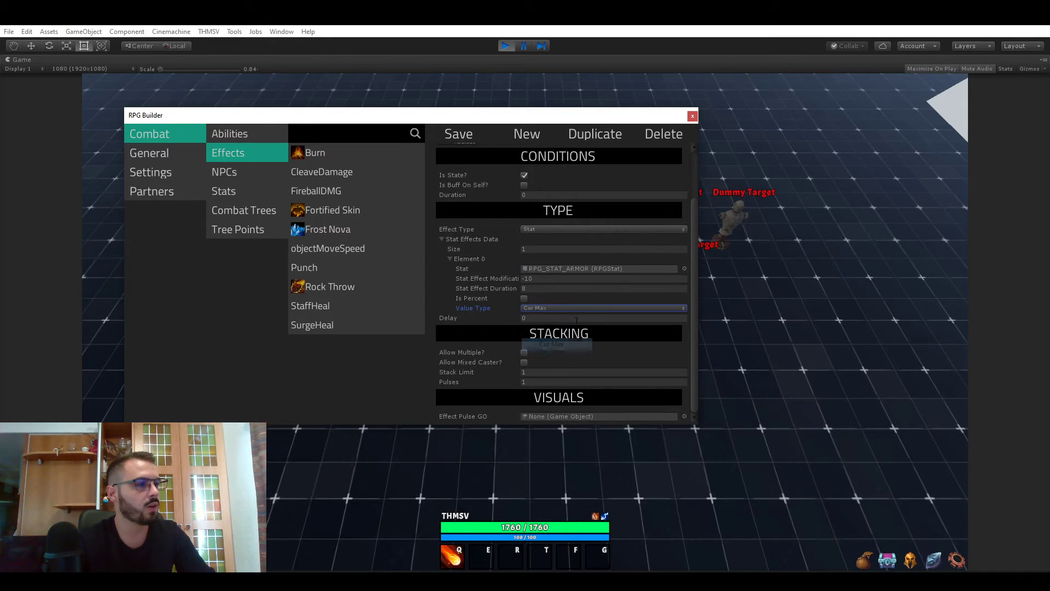
click(601, 308)
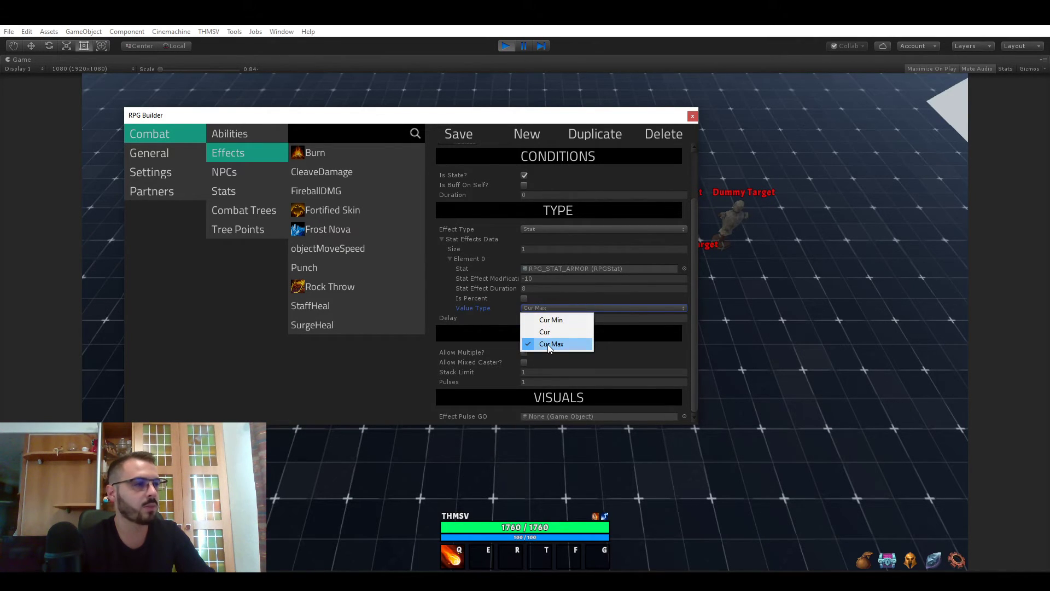
click(551, 343)
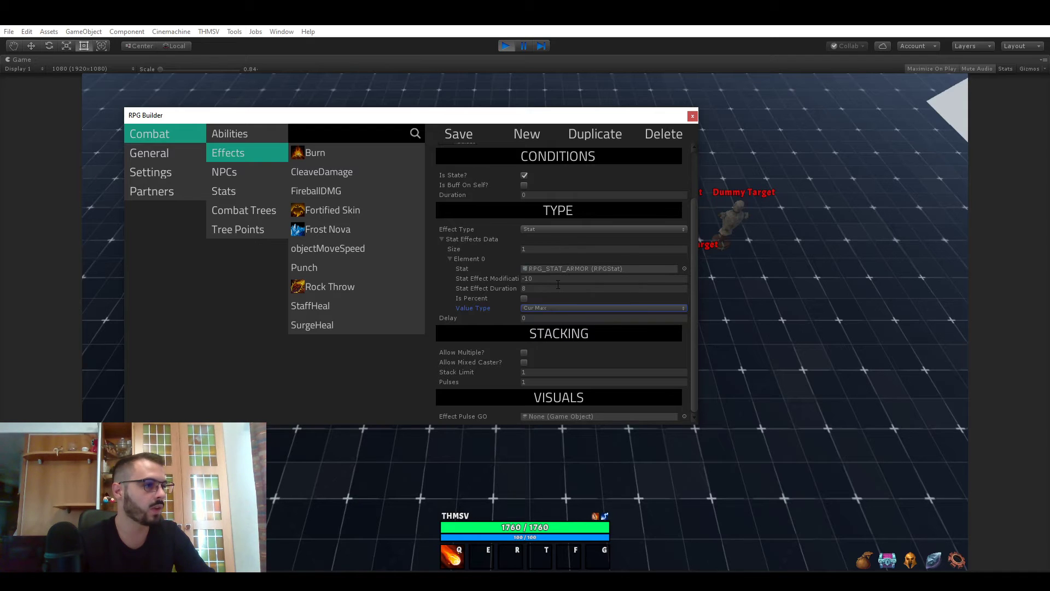
Switch the Effect Type to Stun and reopen the effect type list.
click(601, 228)
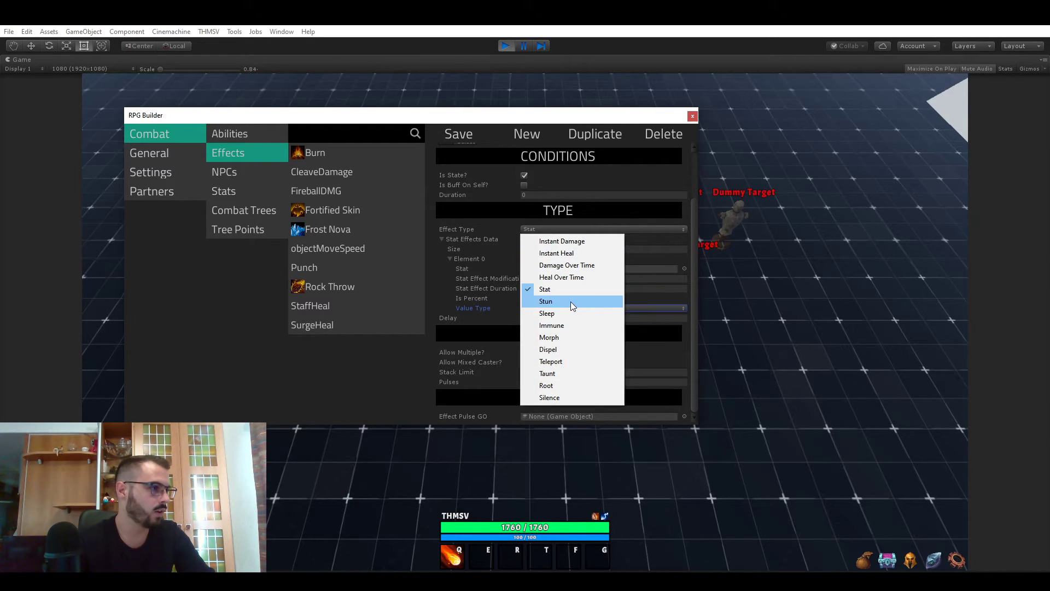
click(545, 301)
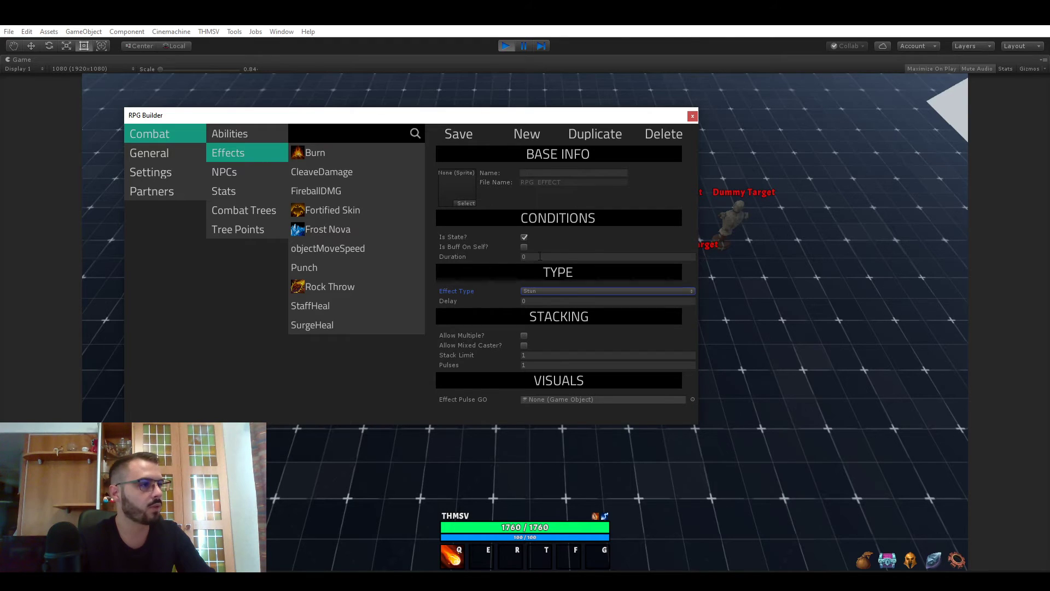
click(606, 290)
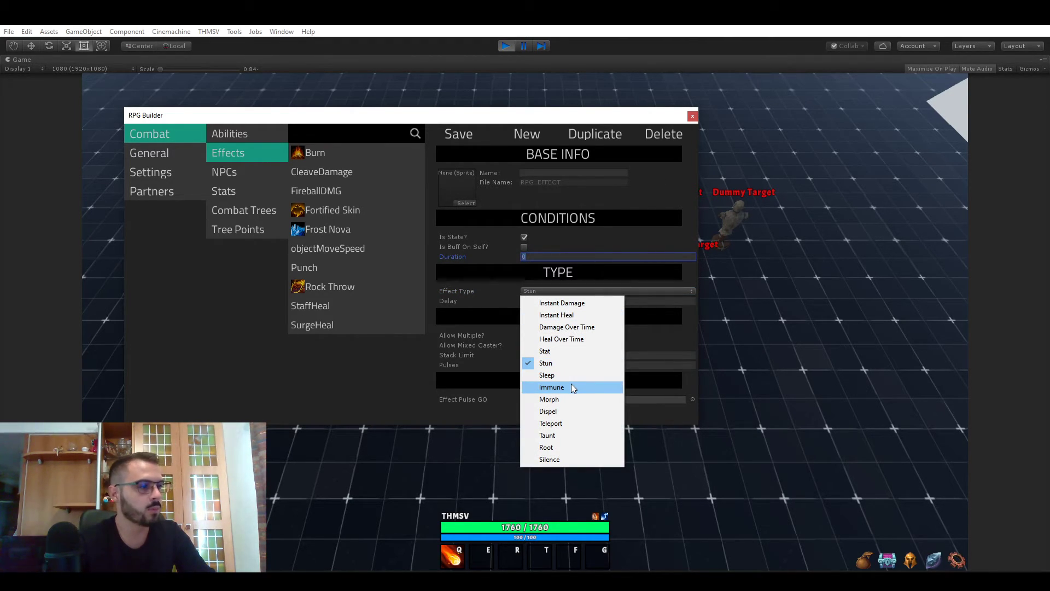
mouse_move(564, 399)
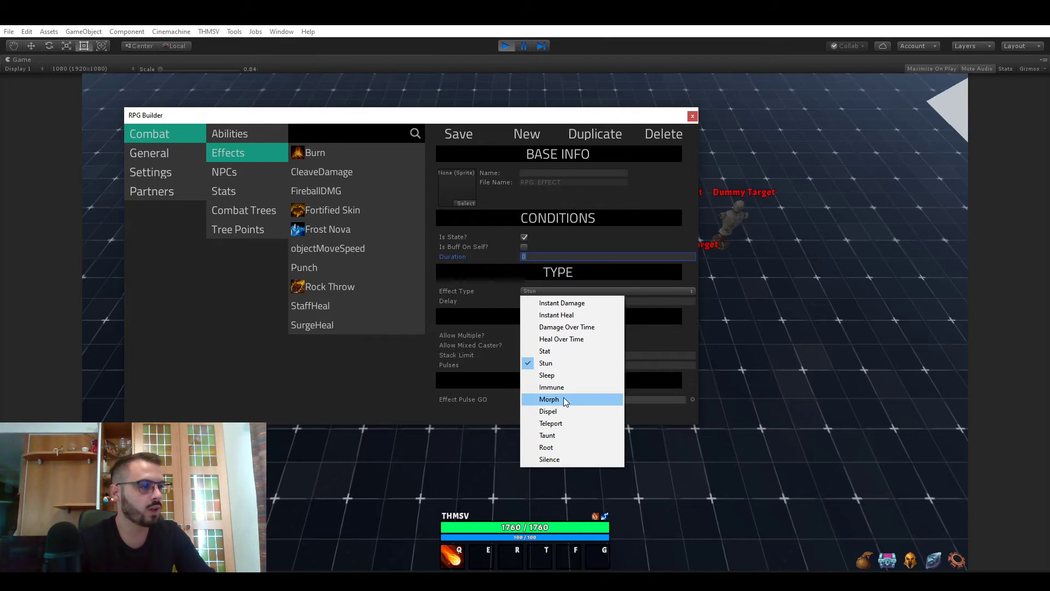
mouse_move(573, 411)
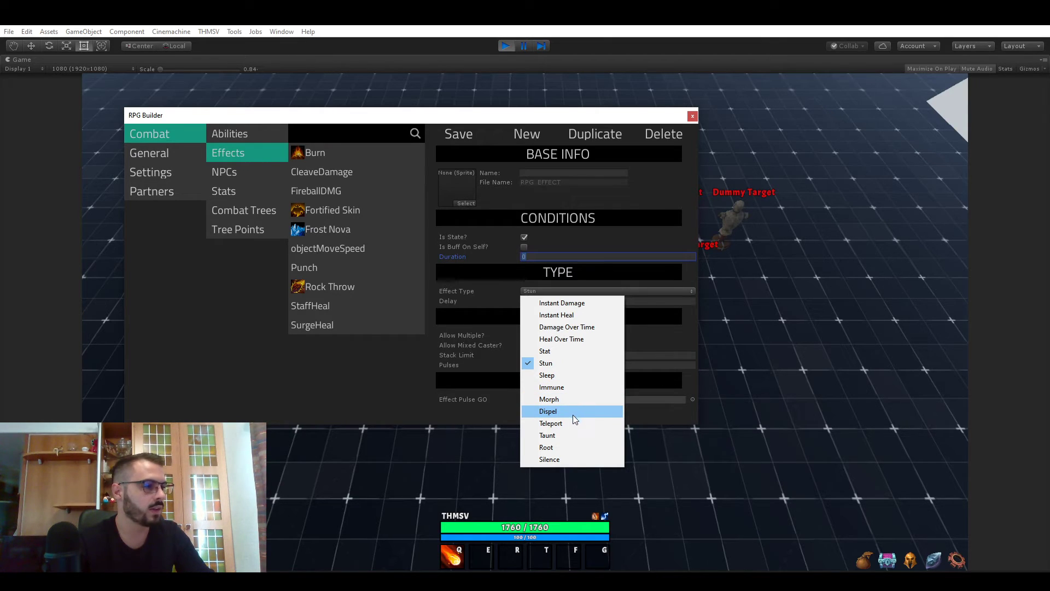
Make the effect a Teleport and set its Teleport Type to Position.
click(550, 422)
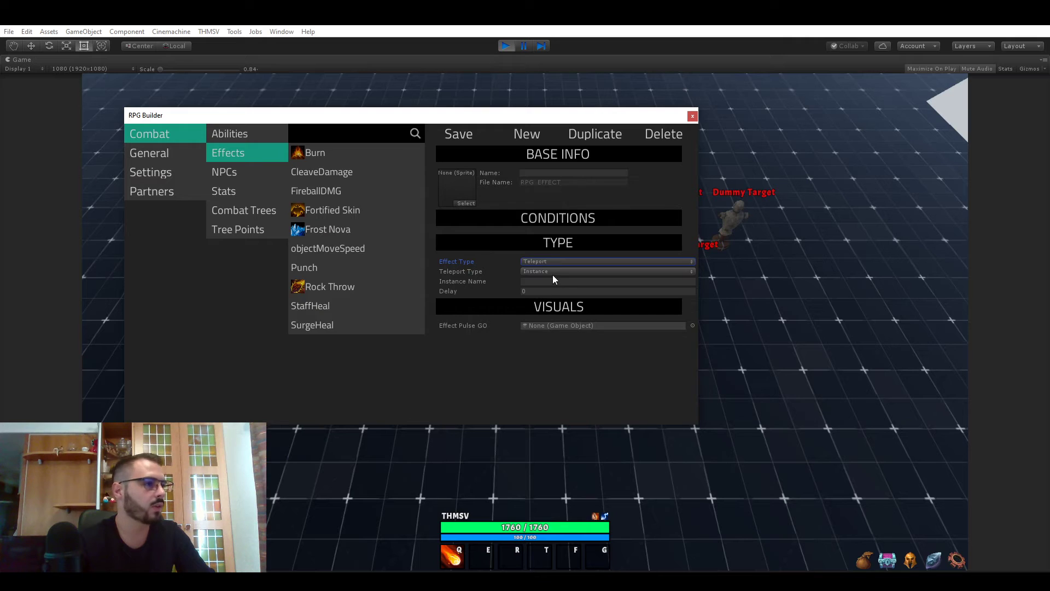
click(605, 271)
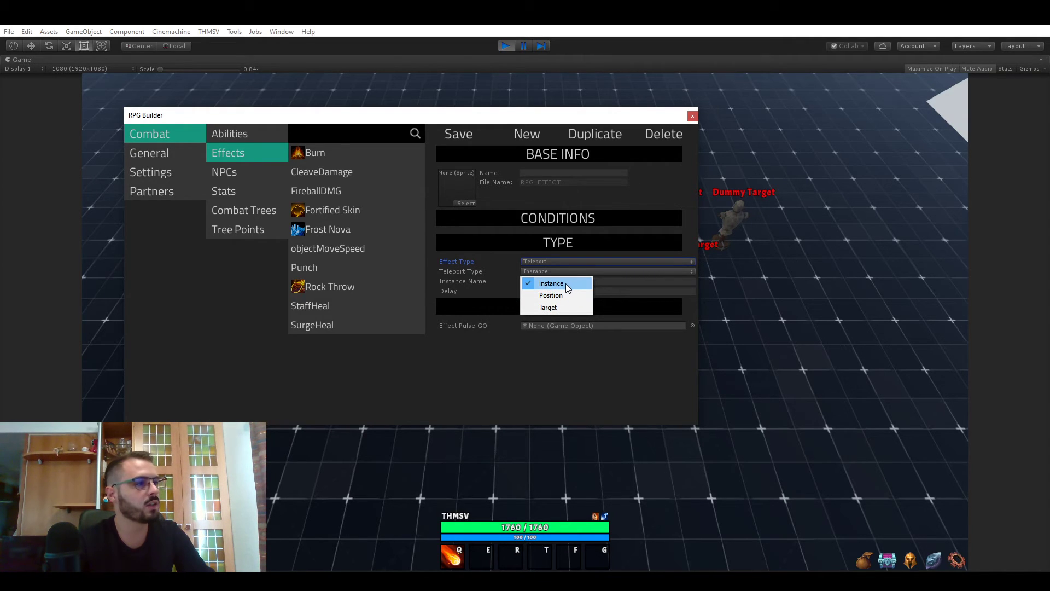
click(551, 282)
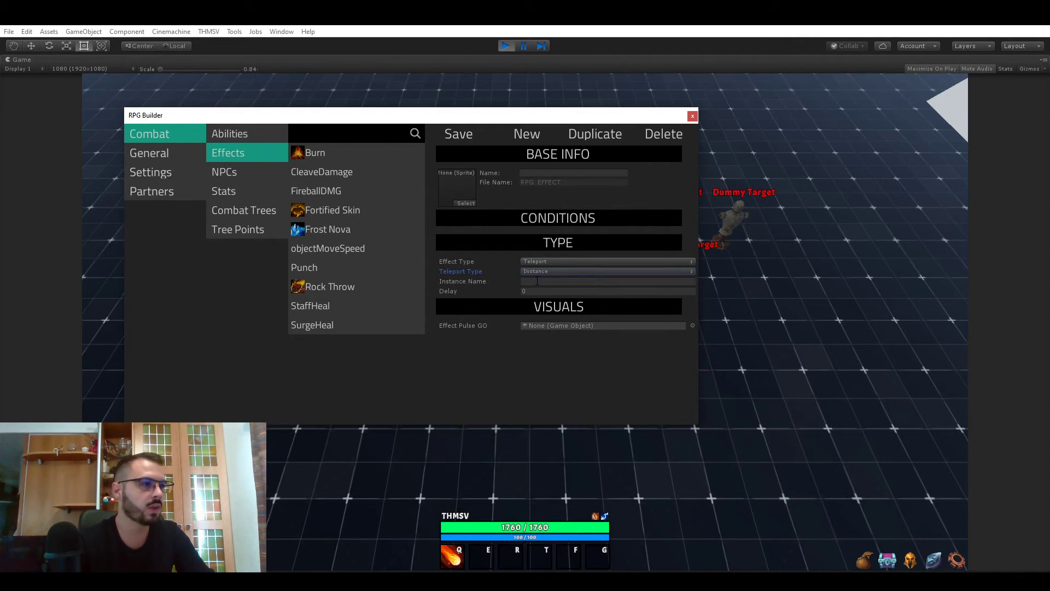
click(606, 281)
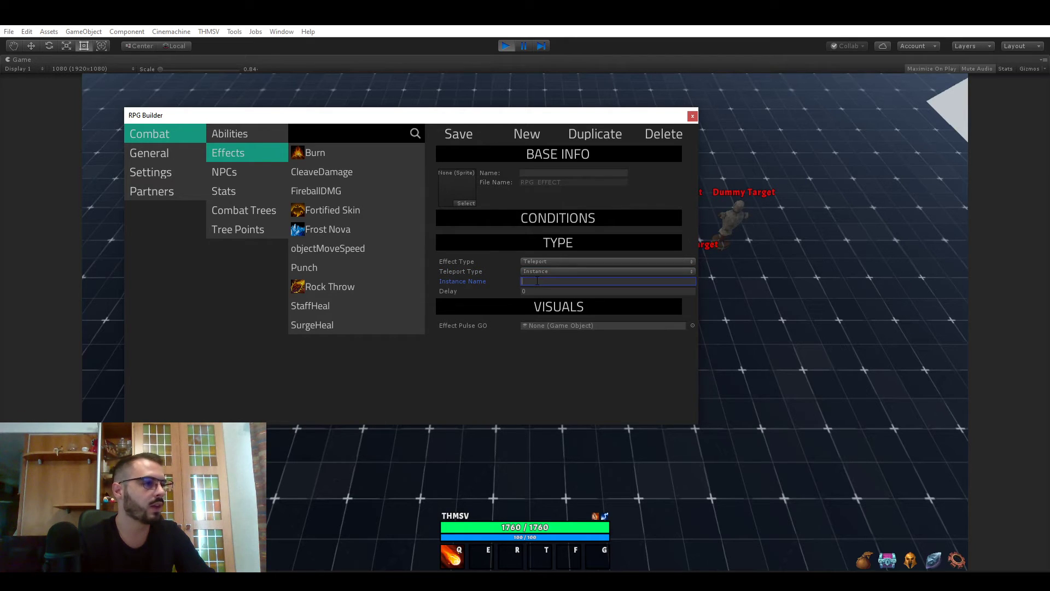
click(605, 272)
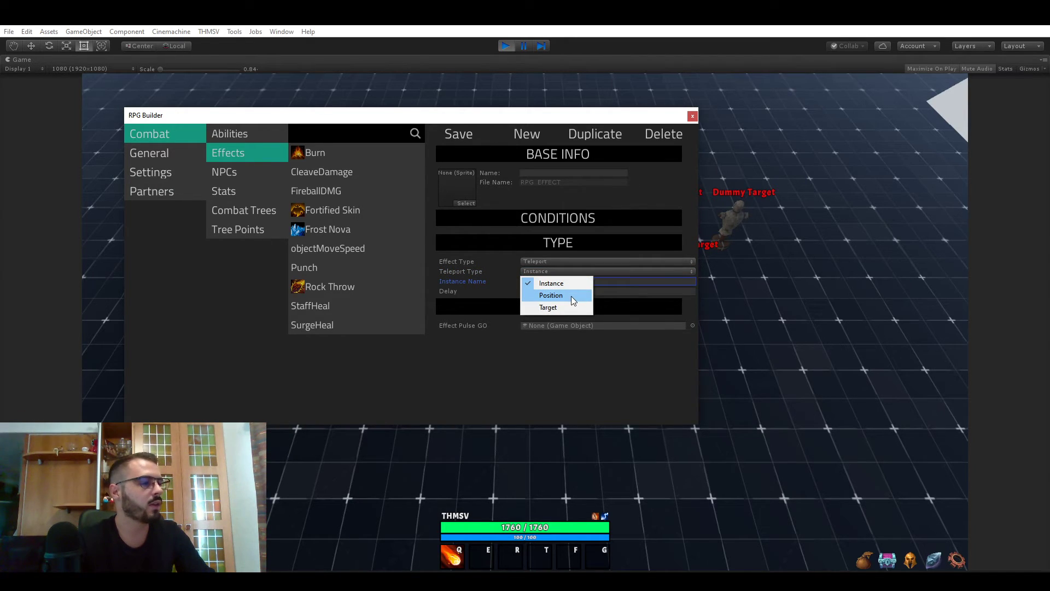
click(551, 295)
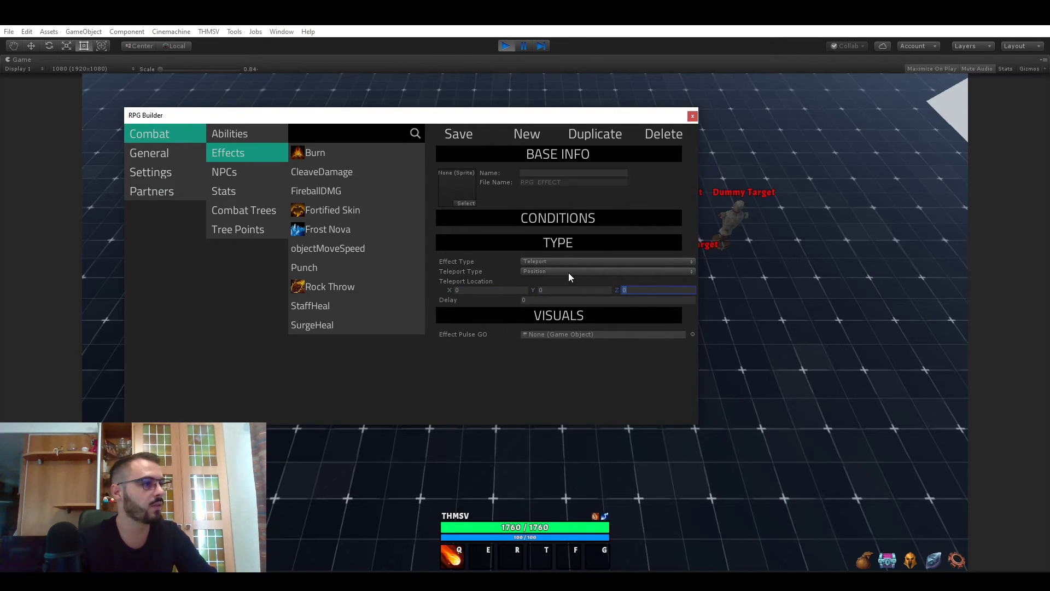
click(603, 270)
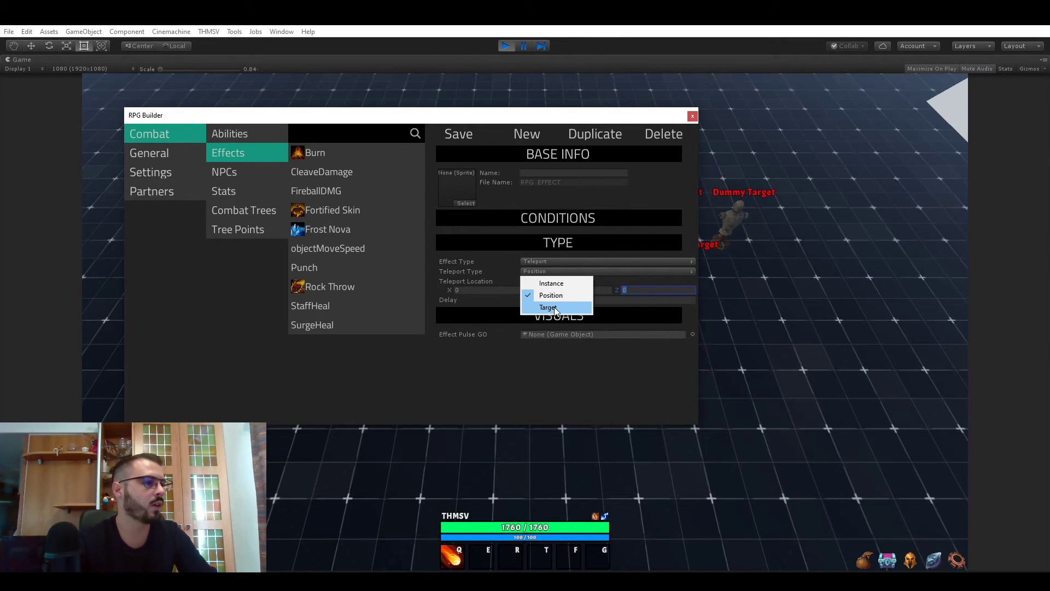
click(548, 307)
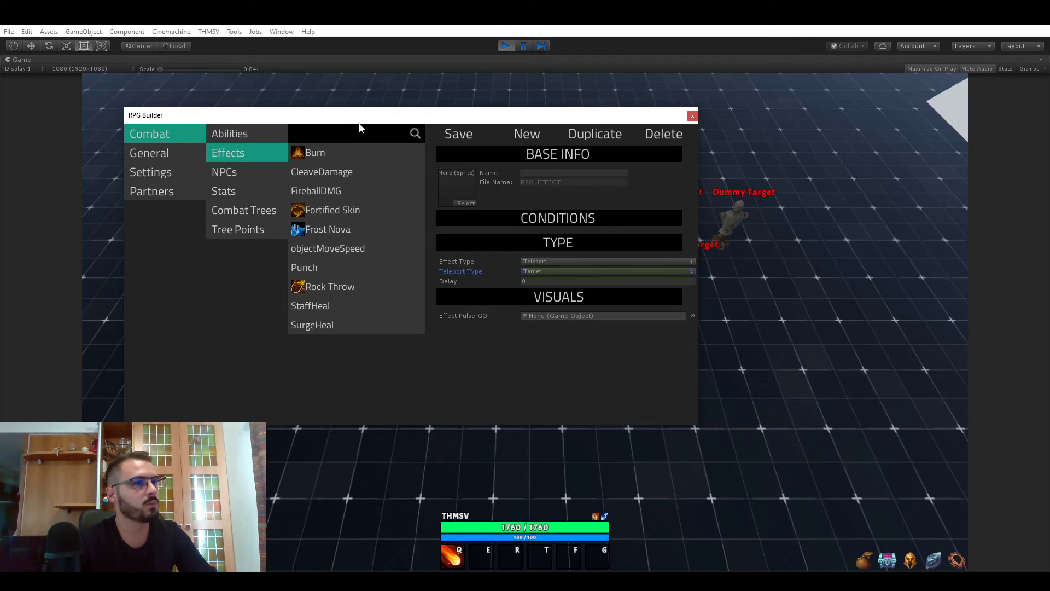
mouse_move(261, 117)
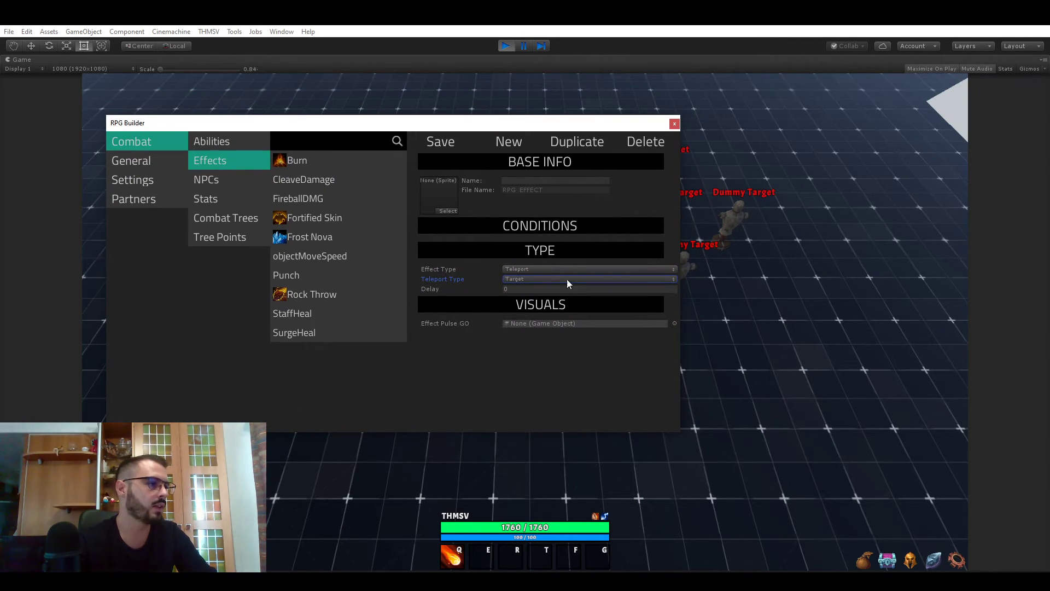
click(588, 278)
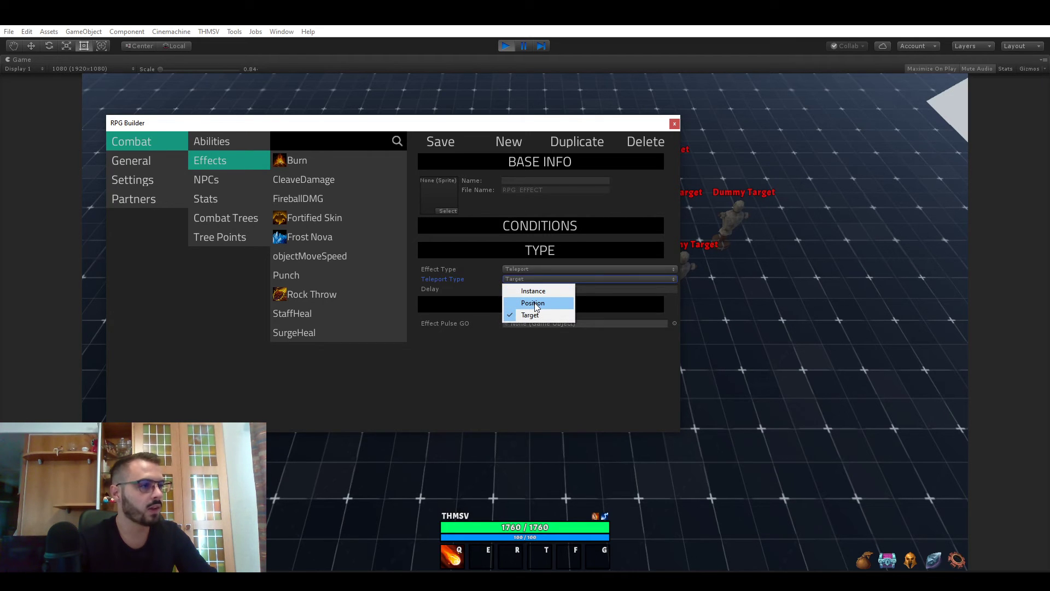
click(532, 302)
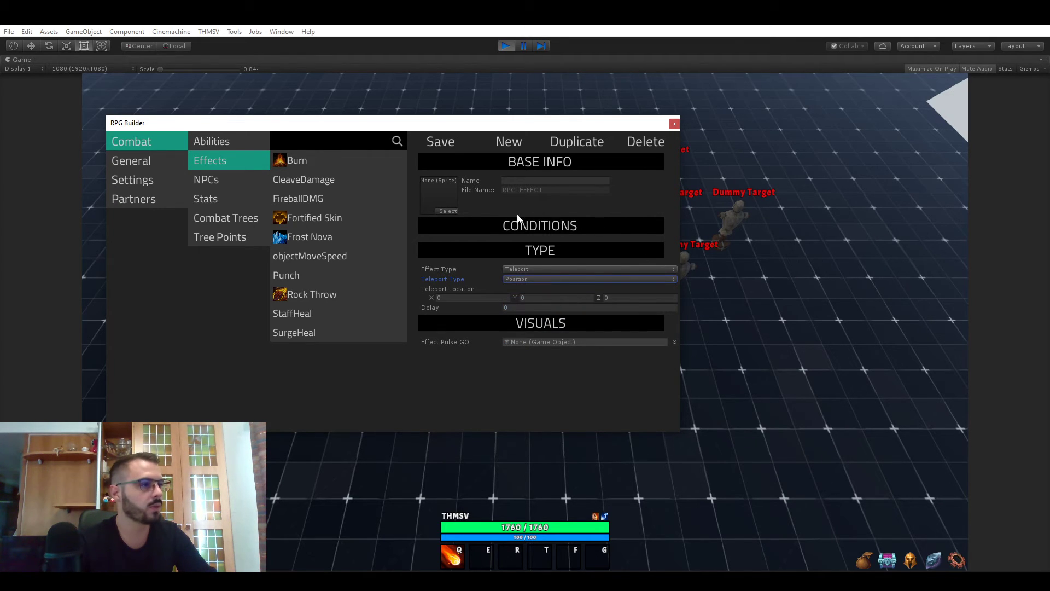
Set the Effect Type to Taunt, then reopen the effect type list.
click(588, 269)
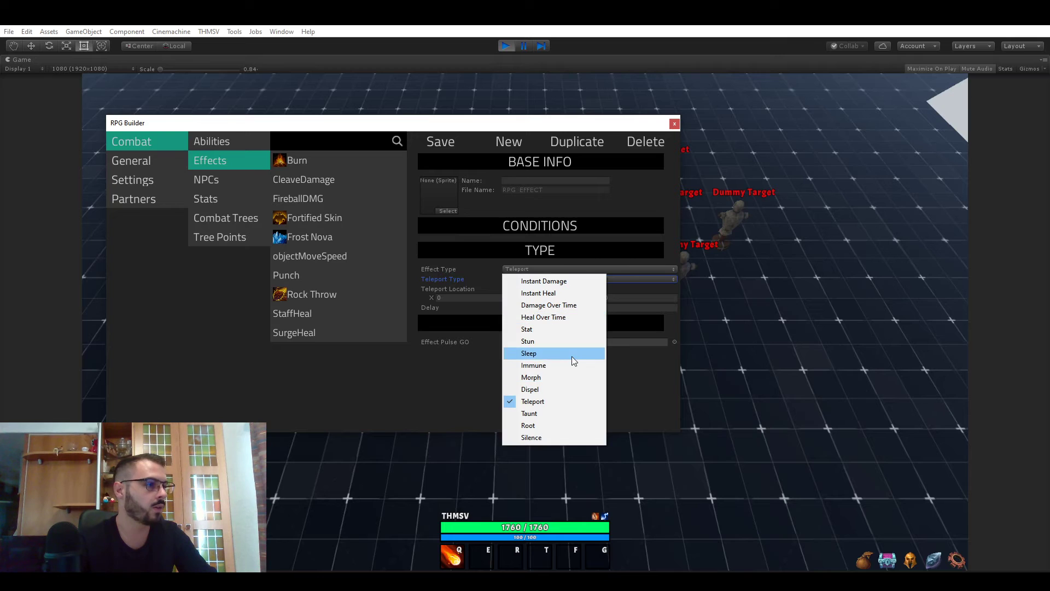
click(529, 414)
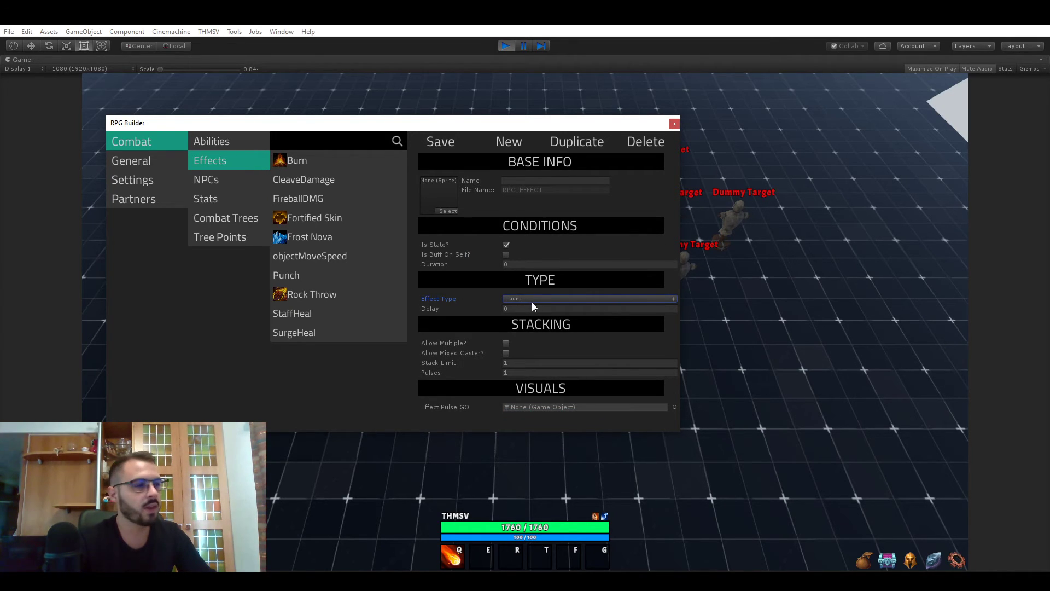
click(588, 298)
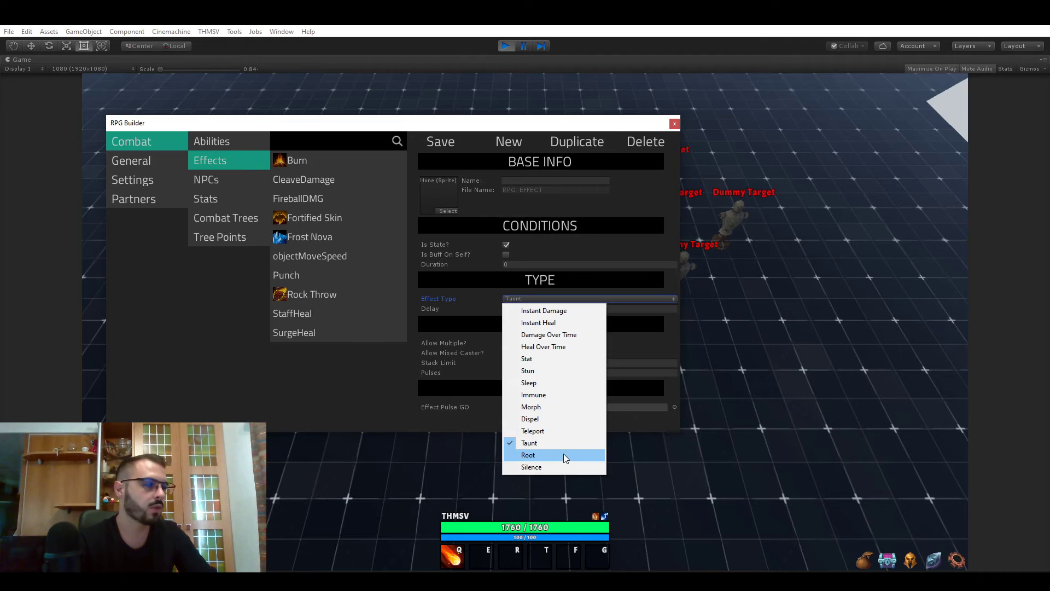
mouse_move(531, 466)
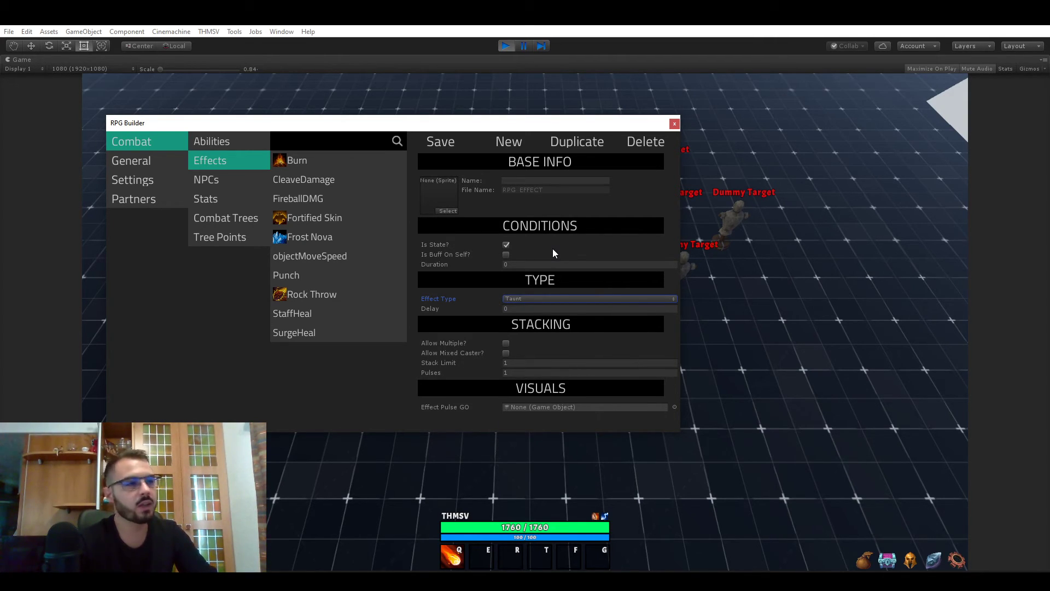
mouse_move(546, 194)
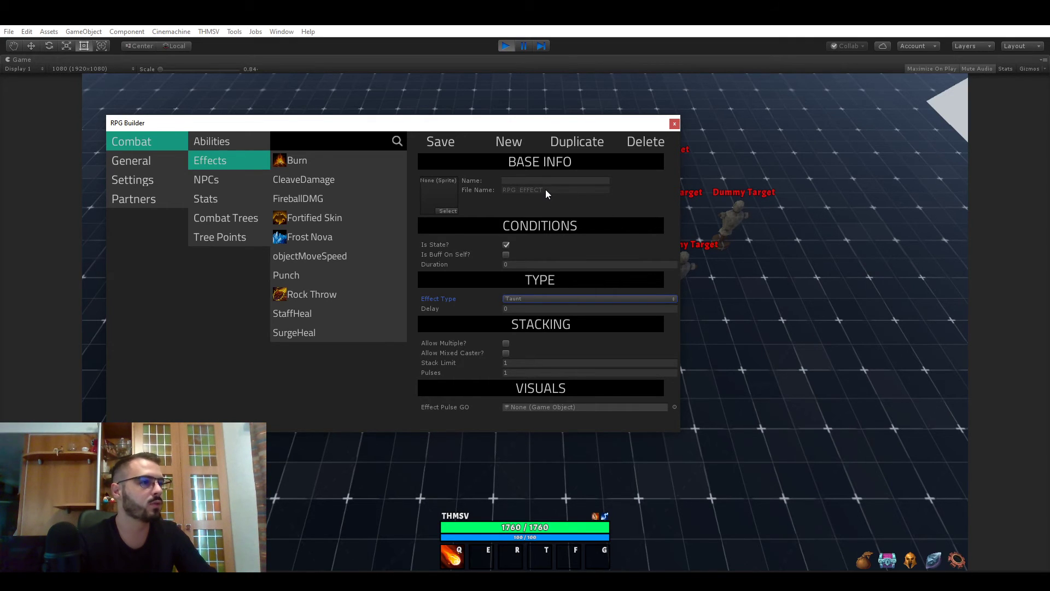
mouse_move(238, 170)
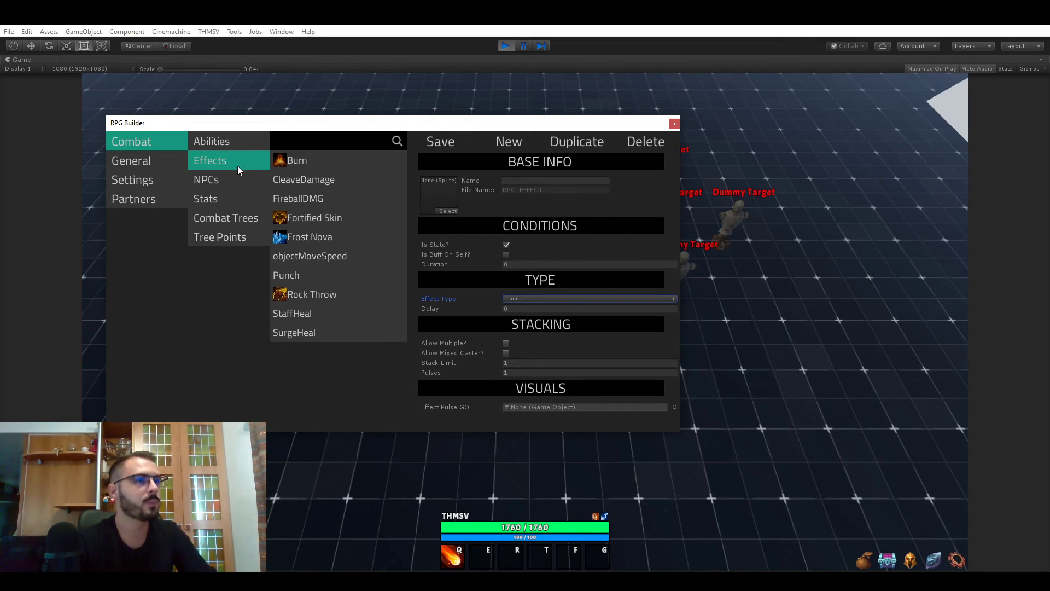
Set Fireball's Effects Applied Size to 2, add RPG_EFFECT_Rock Throw, and save.
click(211, 141)
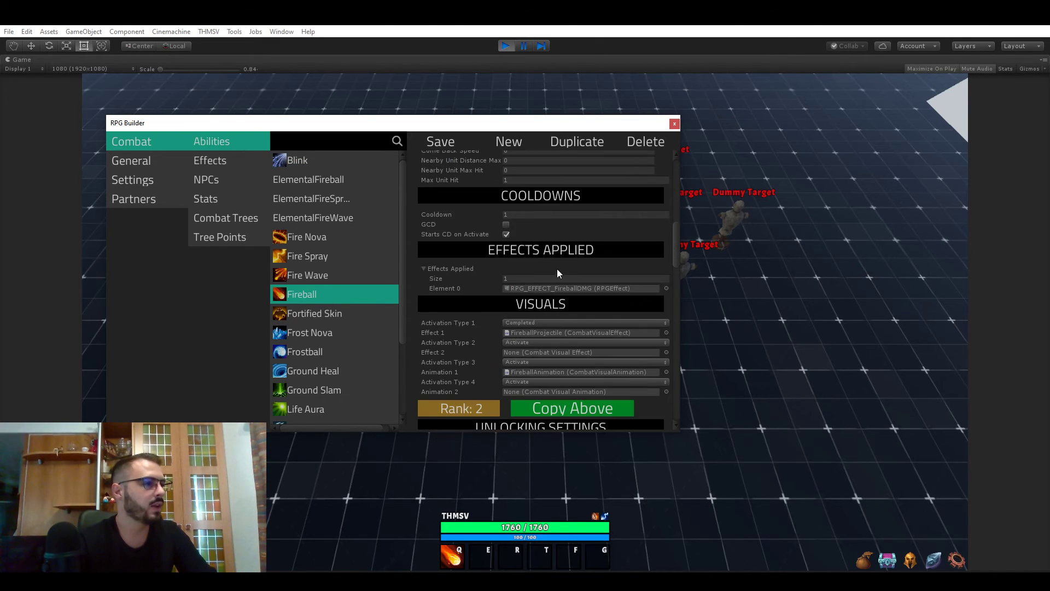
click(585, 277)
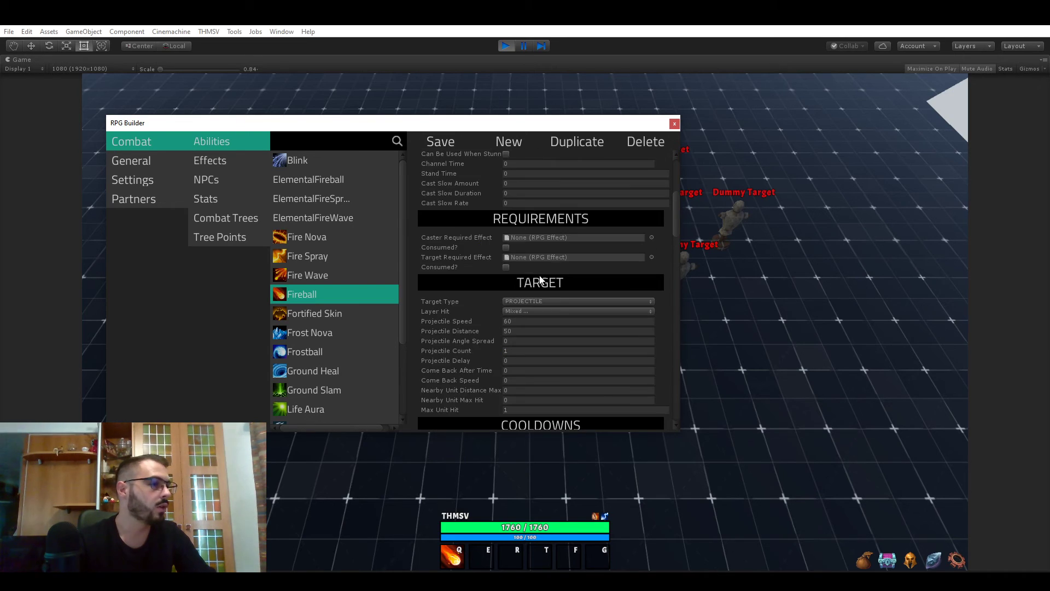
scroll(down, 3)
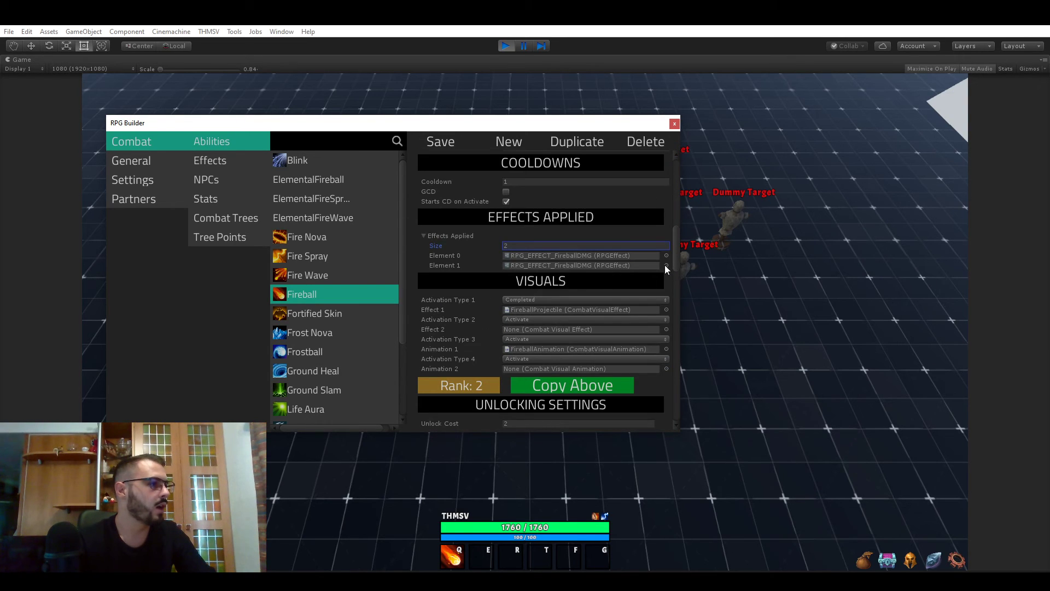
click(666, 255)
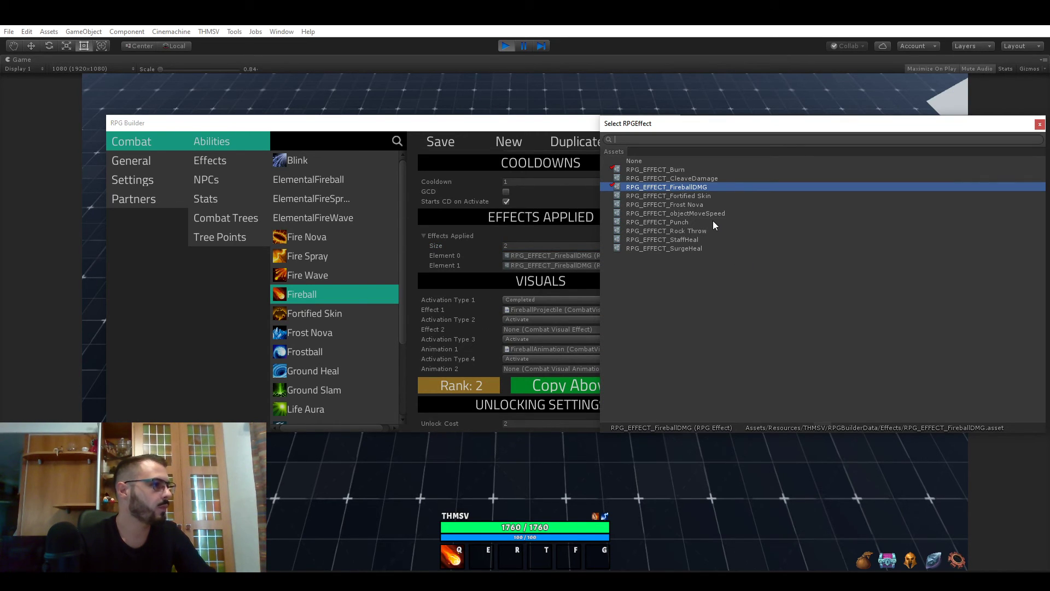
mouse_move(696, 230)
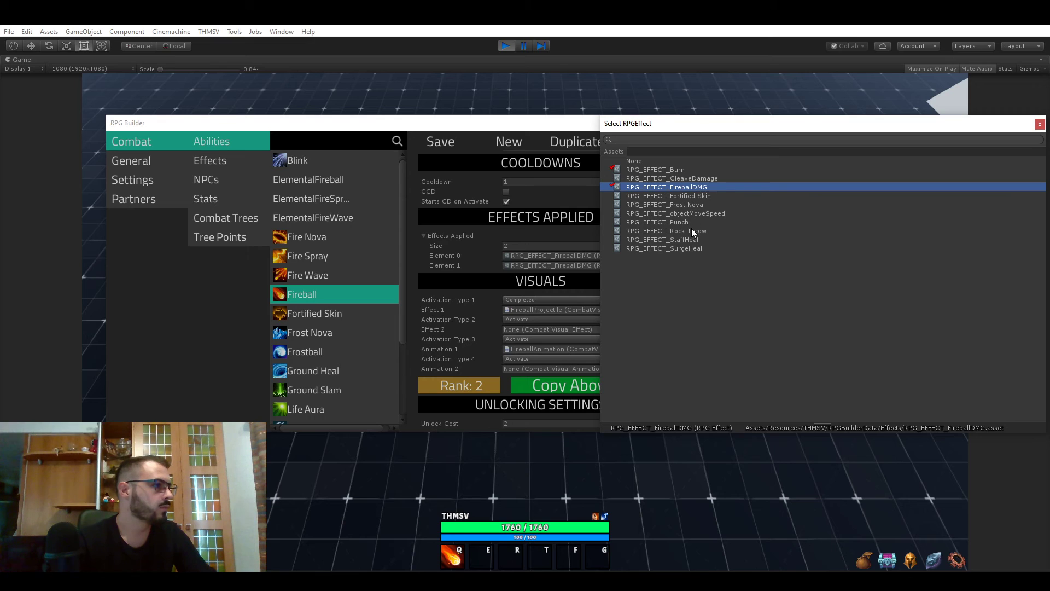
click(666, 230)
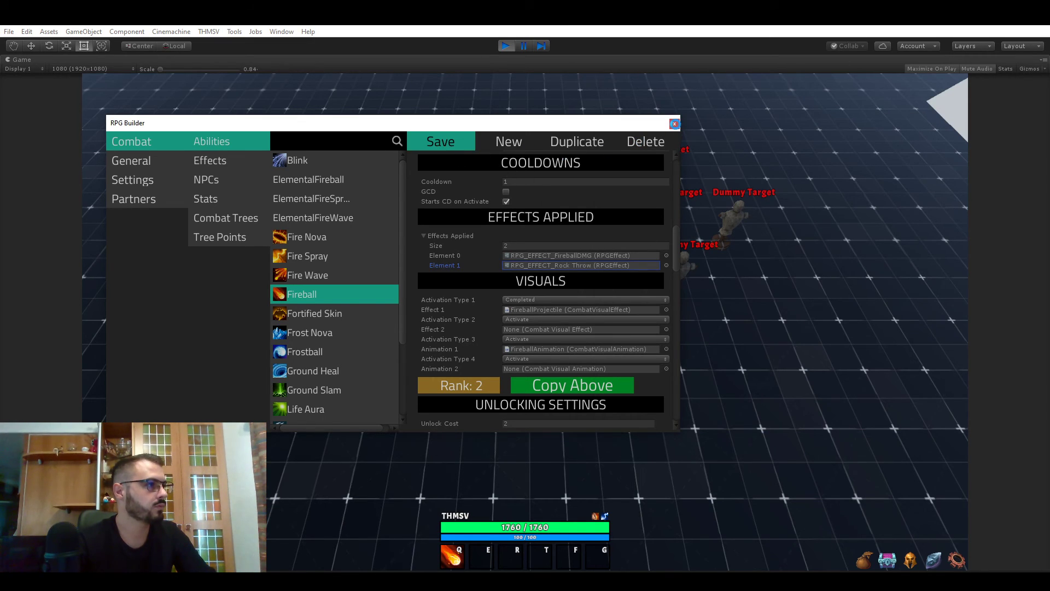
click(673, 123)
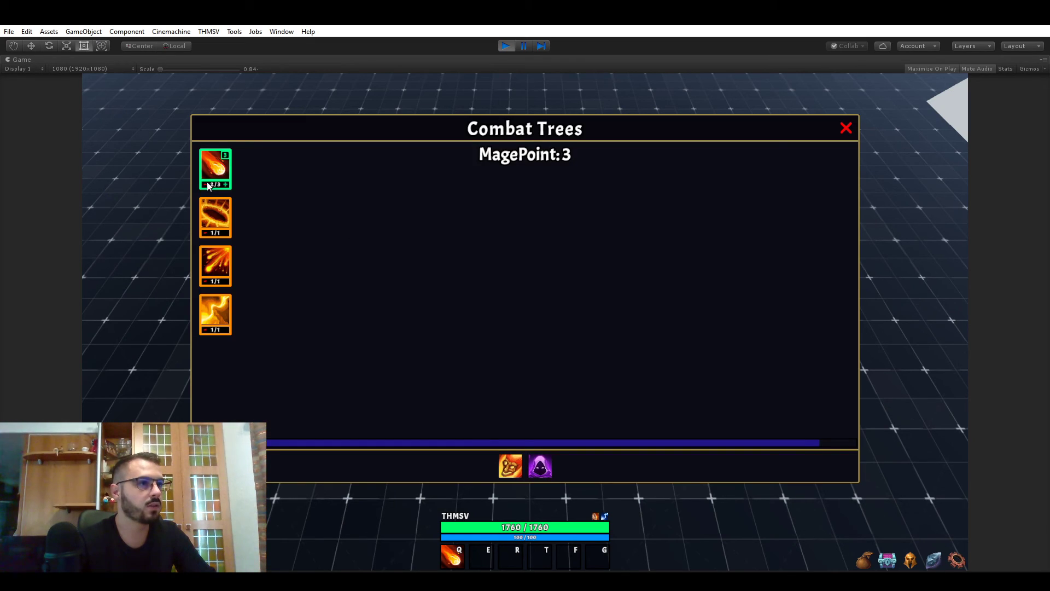
Close the Combat Trees window to test Fireball on the dummies.
click(846, 128)
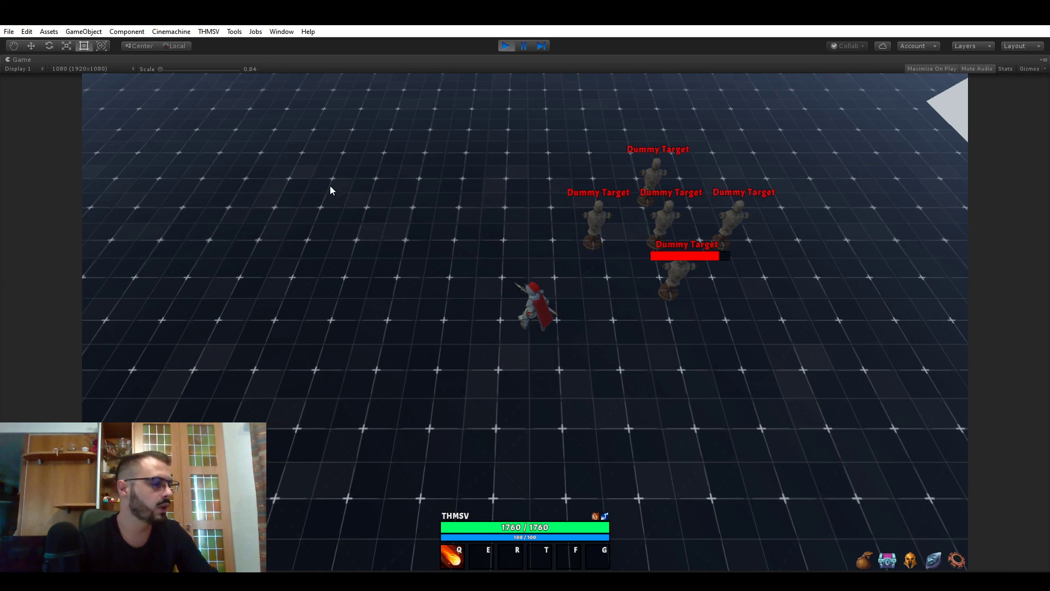
Reopen RPG Builder from the THMSV menu.
click(208, 31)
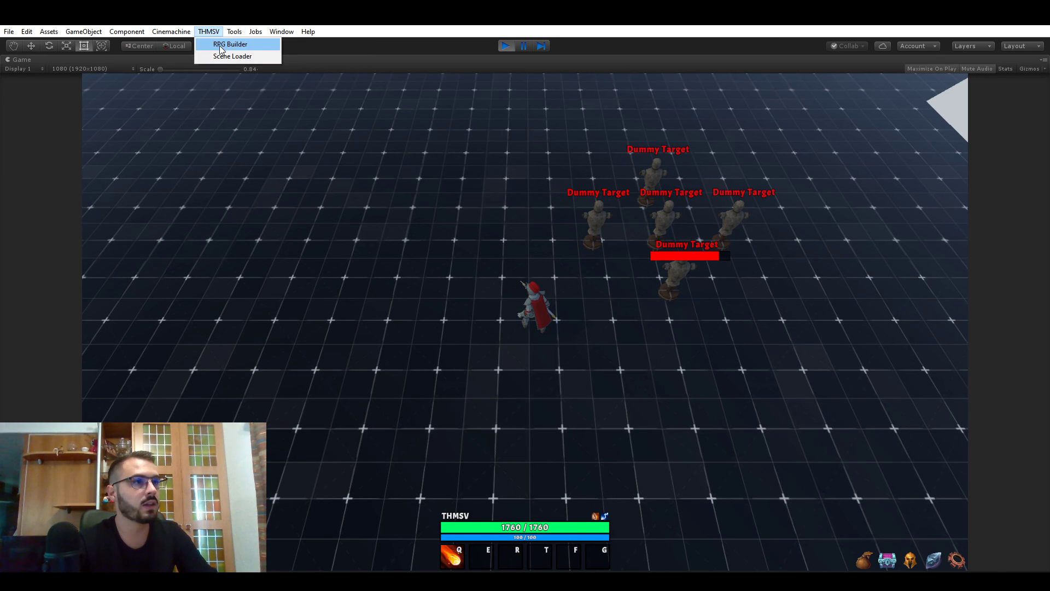
click(230, 44)
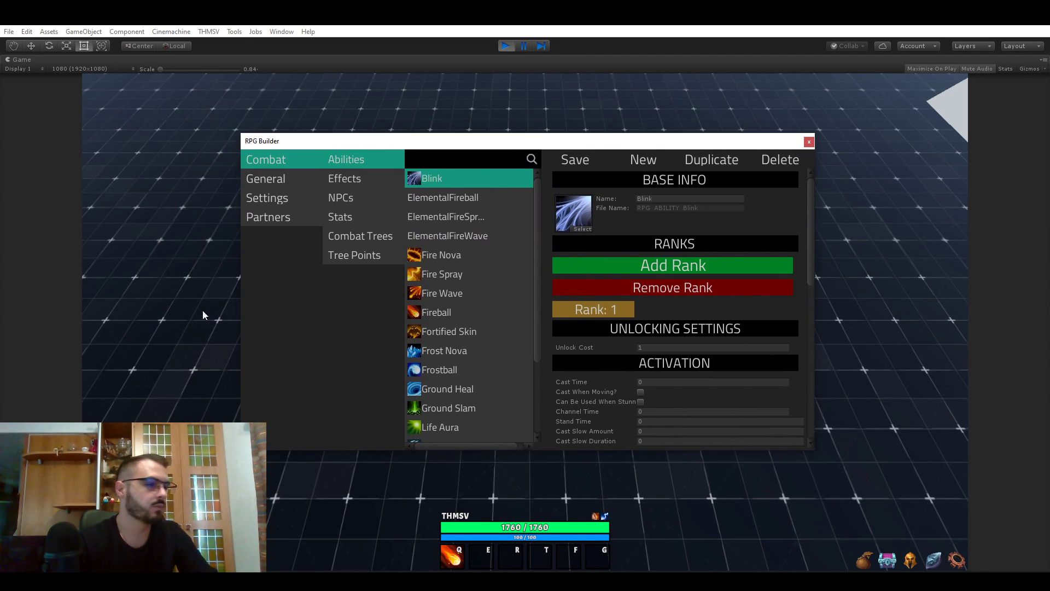
mouse_move(165, 348)
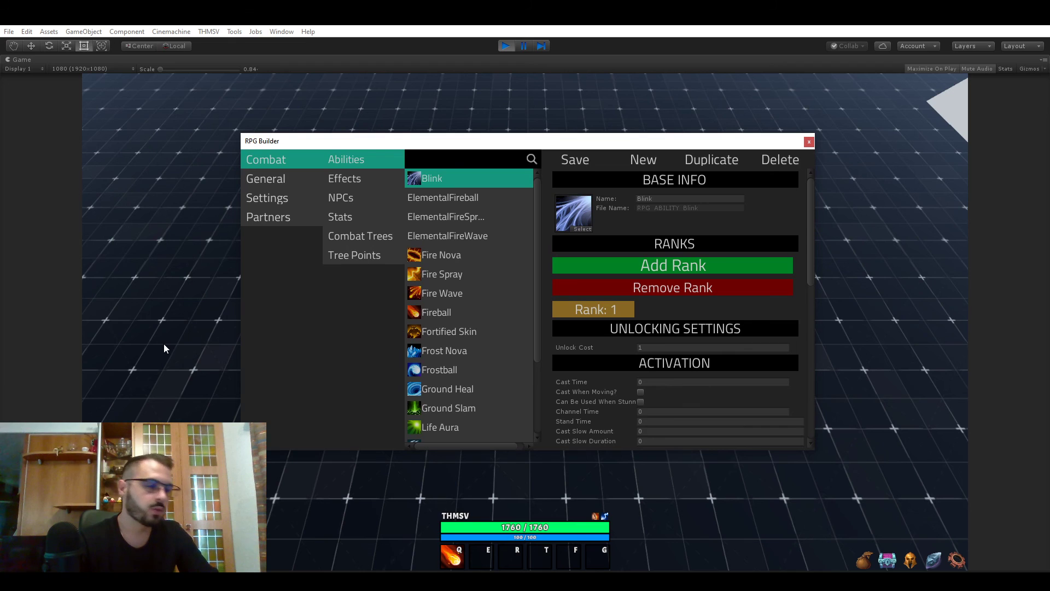
mouse_move(140, 382)
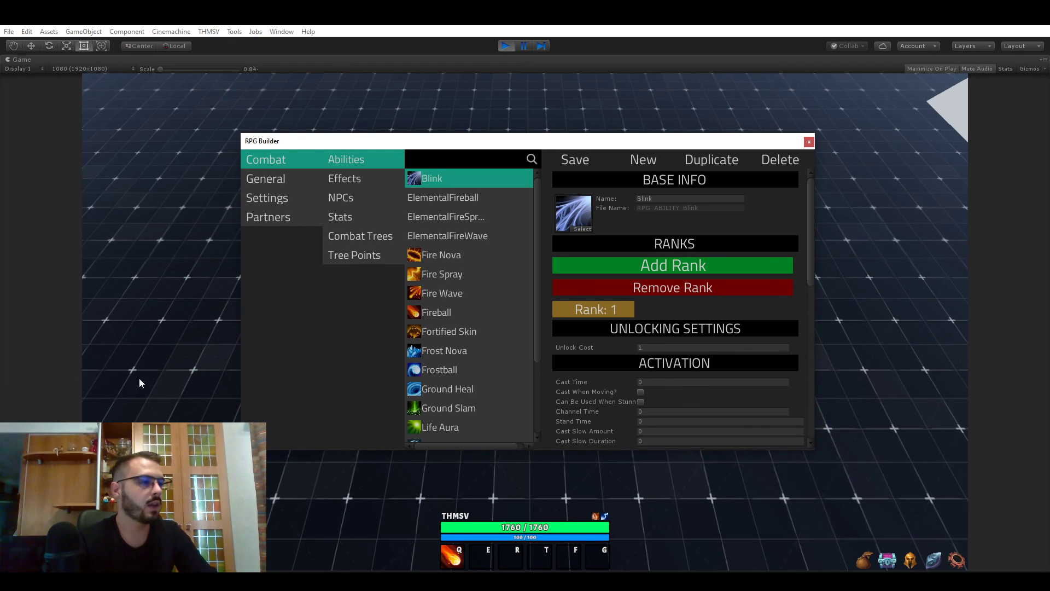
mouse_move(181, 391)
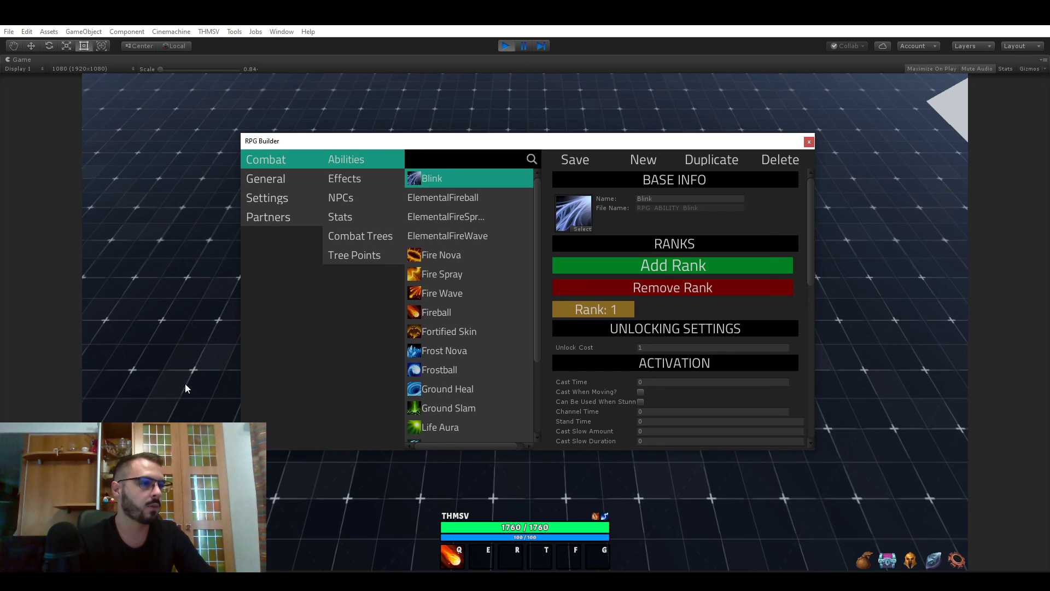
mouse_move(172, 392)
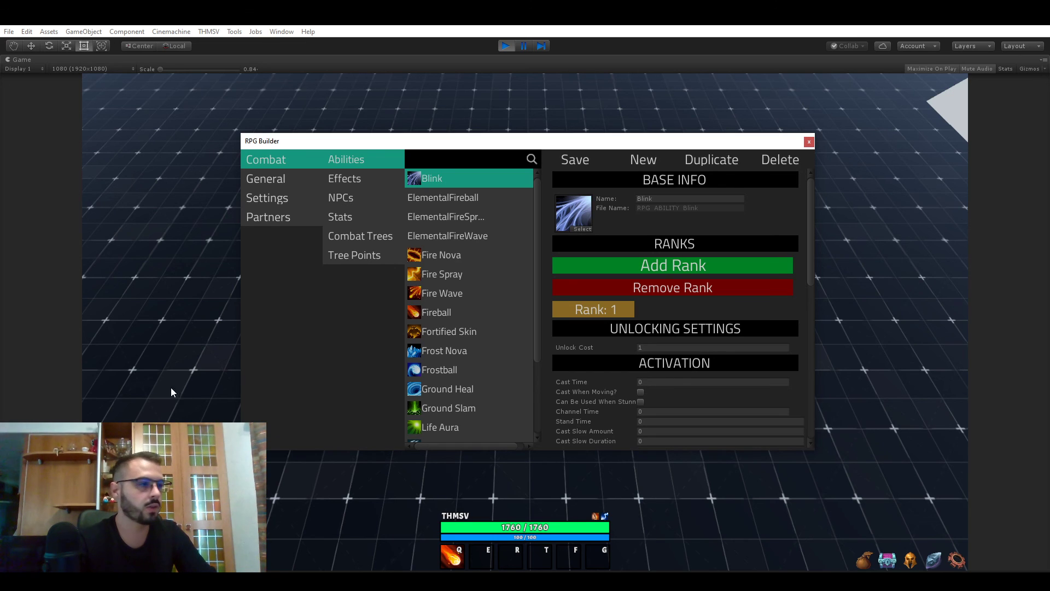